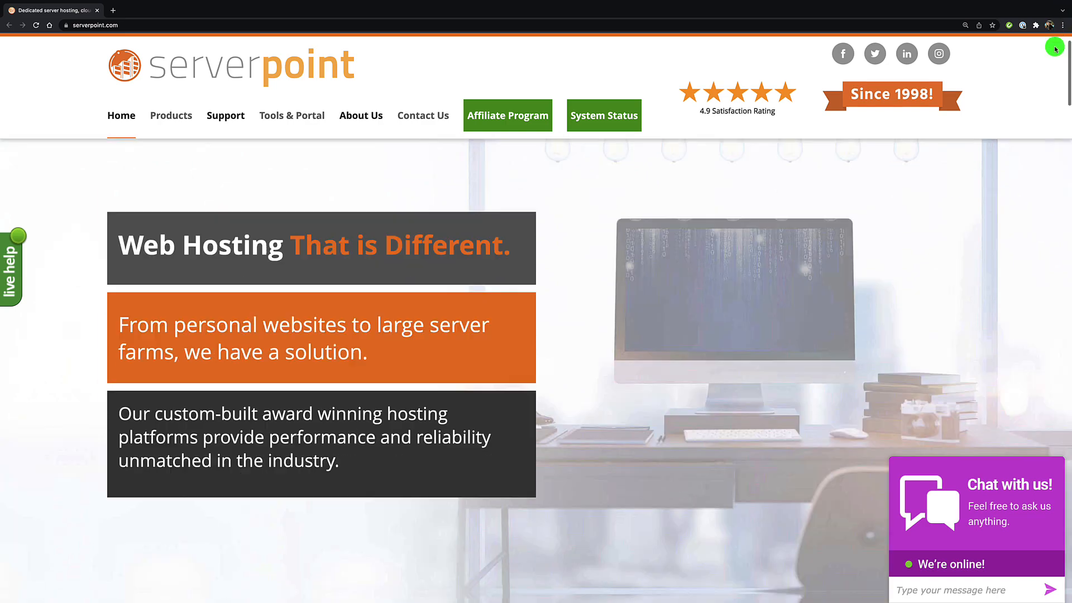
Follow Cloud VPS Hosting's Learn More to ColossusCloud and log in to the ServerPoint portal.
{"action": "scroll", "scroll_direction": "down", "scroll_amount": 3}
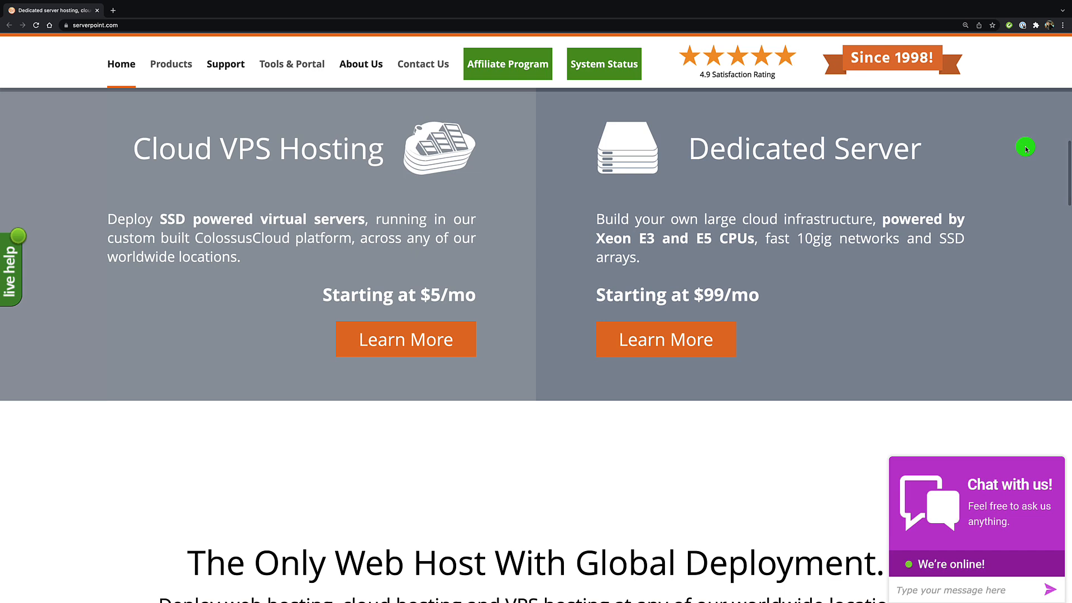
{"action": "mouse_move", "coordinate": [471, 286]}
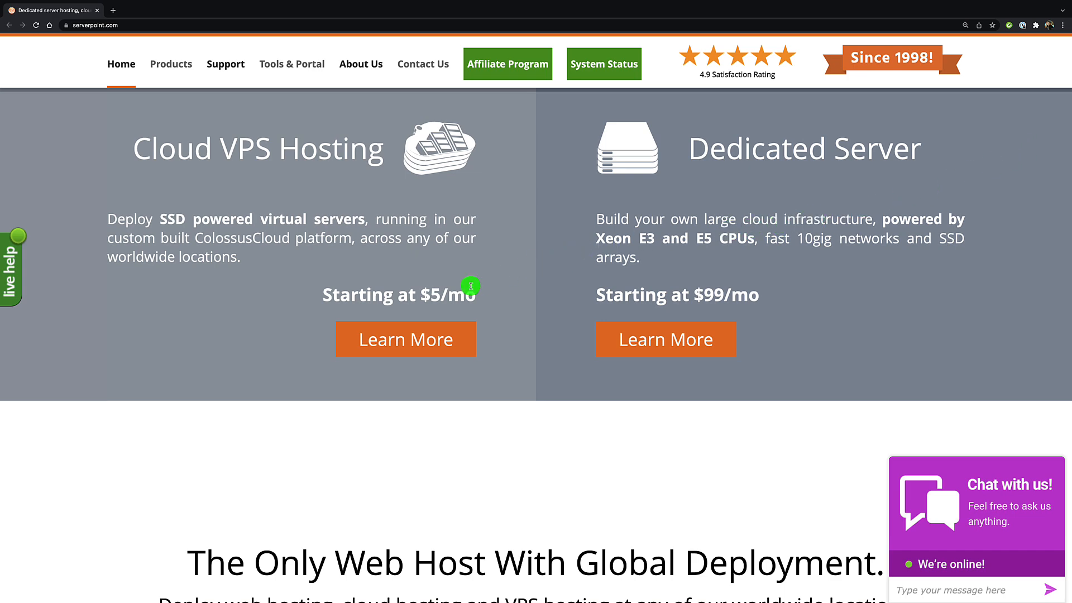
{"action": "left_click", "coordinate": [405, 339]}
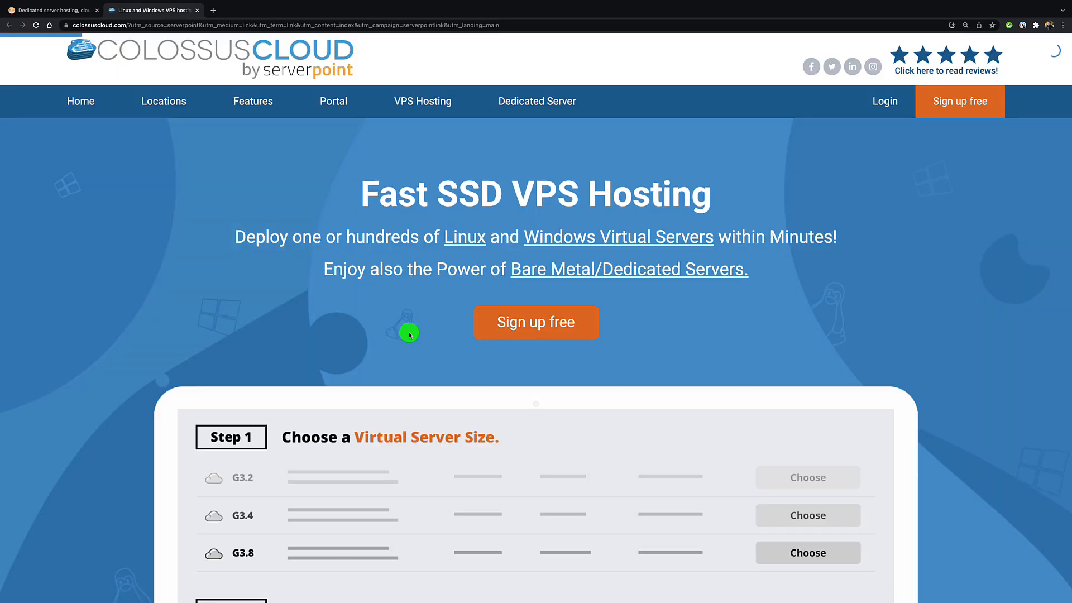
{"action": "mouse_move", "coordinate": [885, 101]}
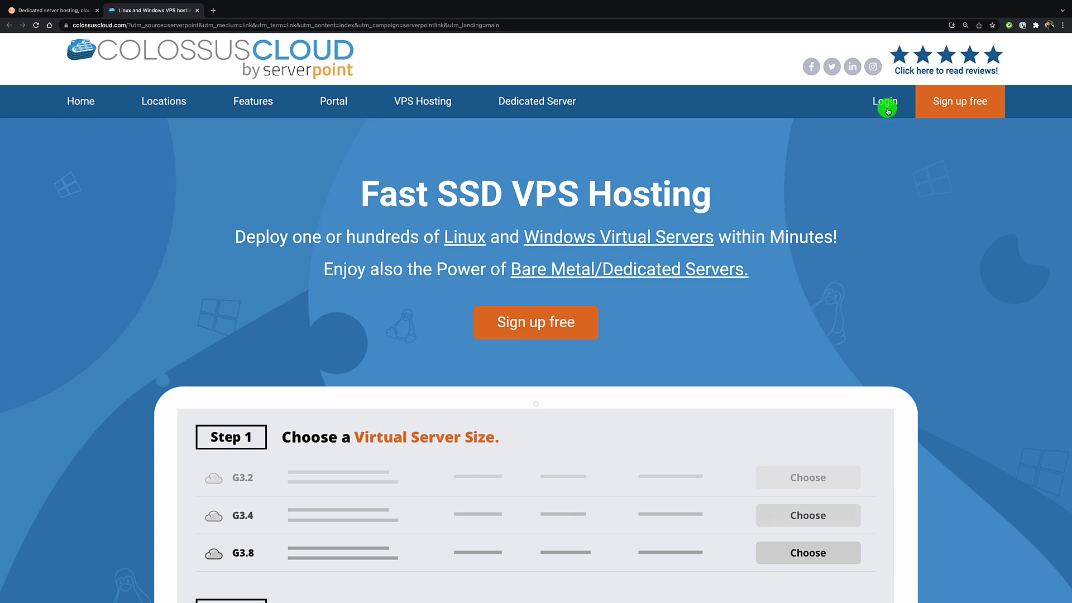
{"action": "left_click", "coordinate": [884, 101]}
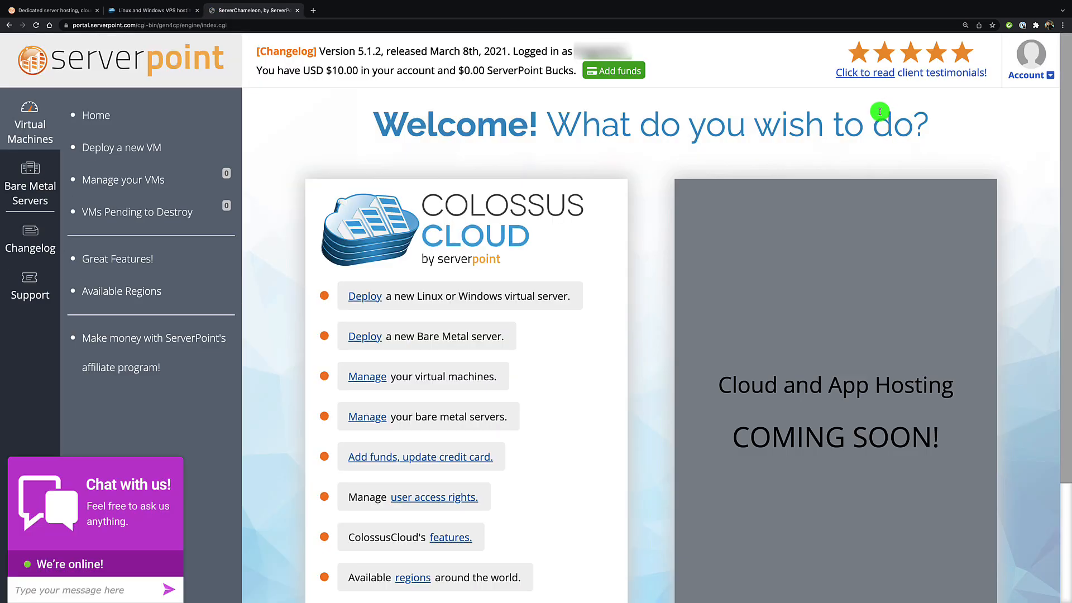
{"action": "mouse_move", "coordinate": [333, 69]}
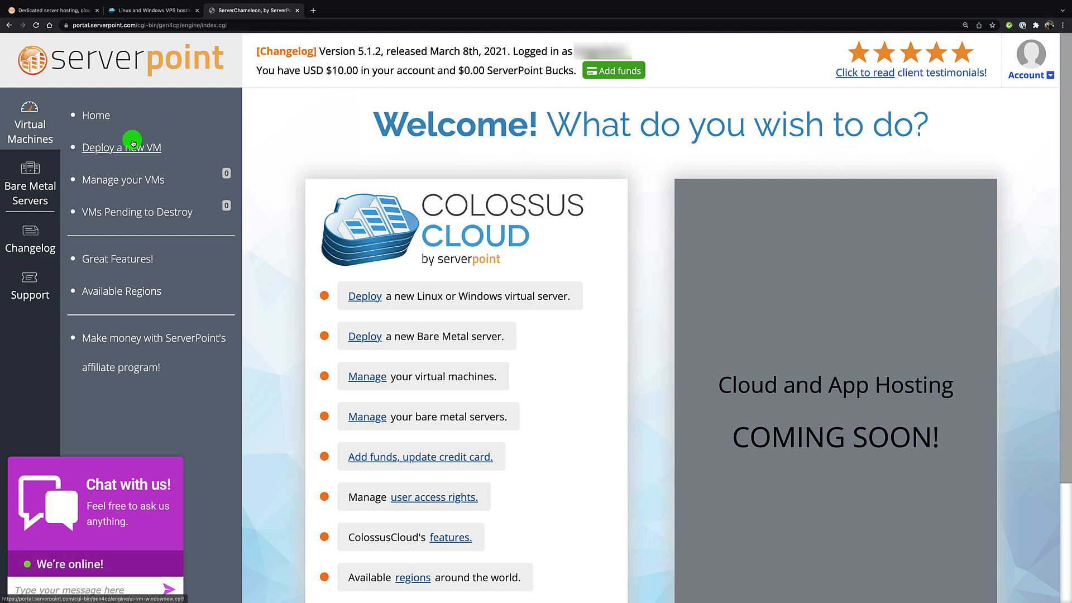
Deploy a G3.1 VM in Las Vegas without cPanel, with a backup plan and root password.
{"action": "left_click", "coordinate": [121, 146]}
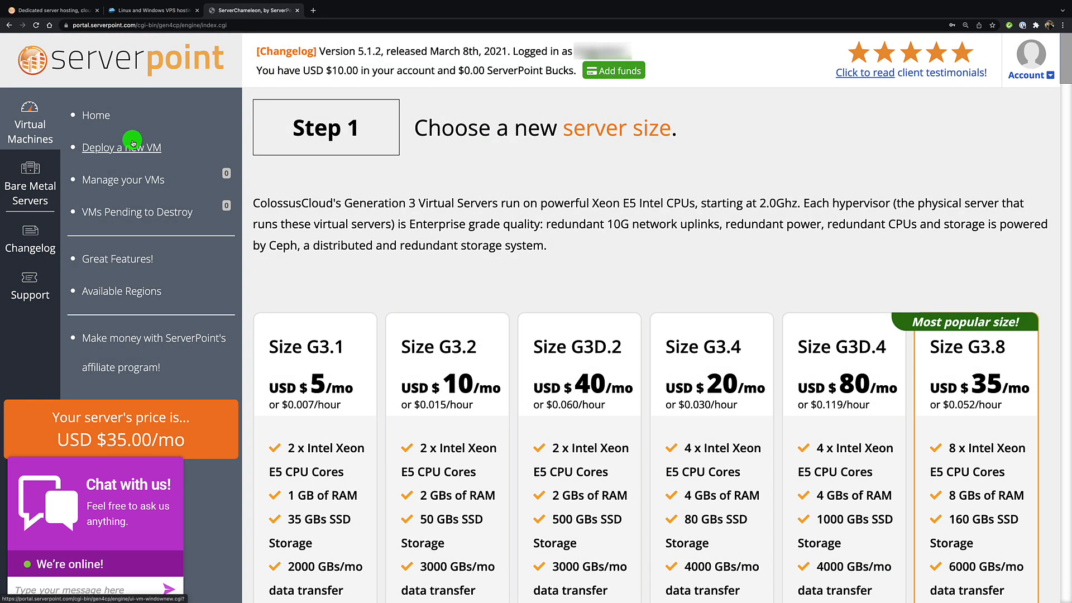
{"action": "scroll", "scroll_direction": "down", "scroll_amount": 3}
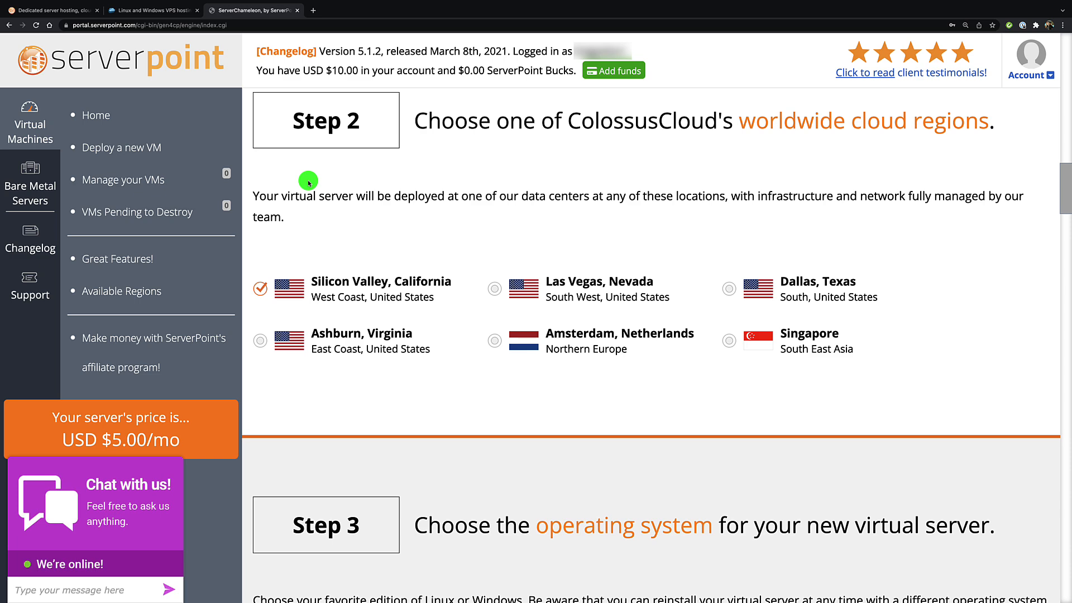
{"action": "mouse_move", "coordinate": [318, 180]}
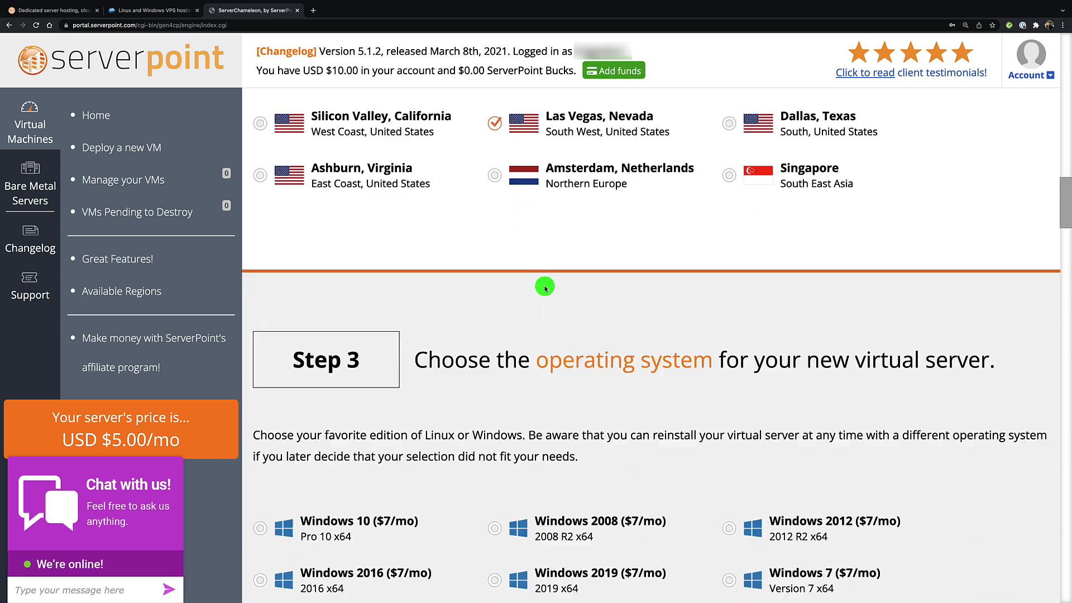
{"action": "scroll", "scroll_direction": "down", "scroll_amount": 3}
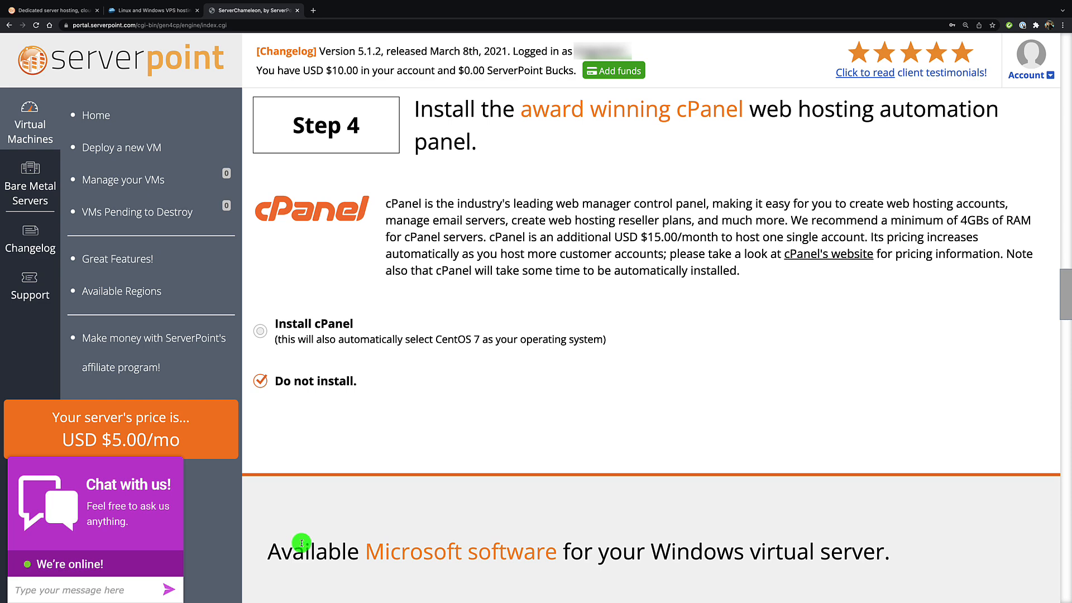
{"action": "scroll", "scroll_direction": "down", "scroll_amount": 3}
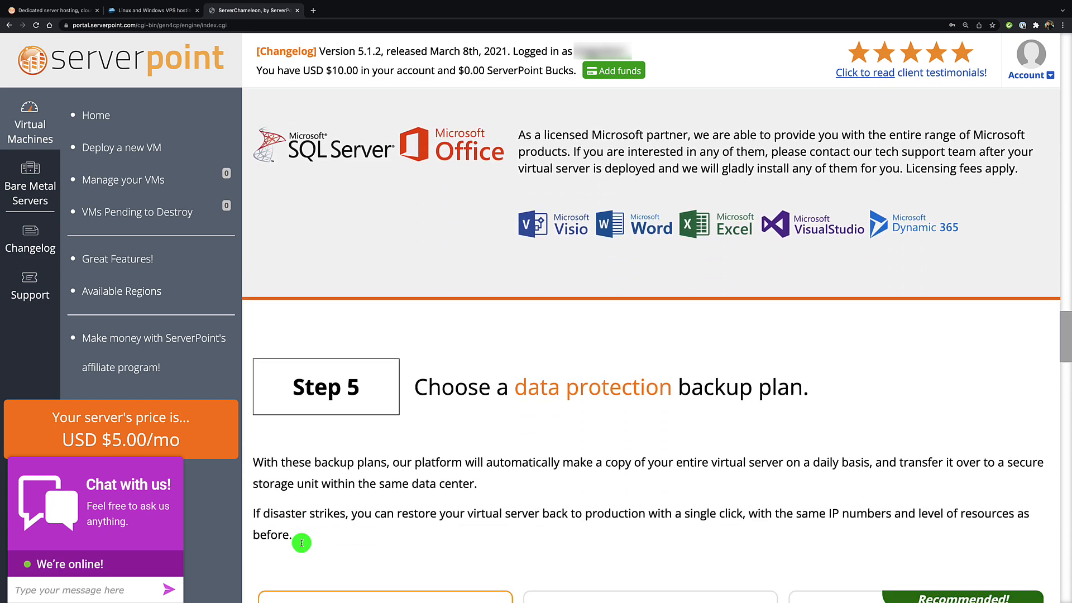
{"action": "scroll", "scroll_direction": "down", "scroll_amount": 3}
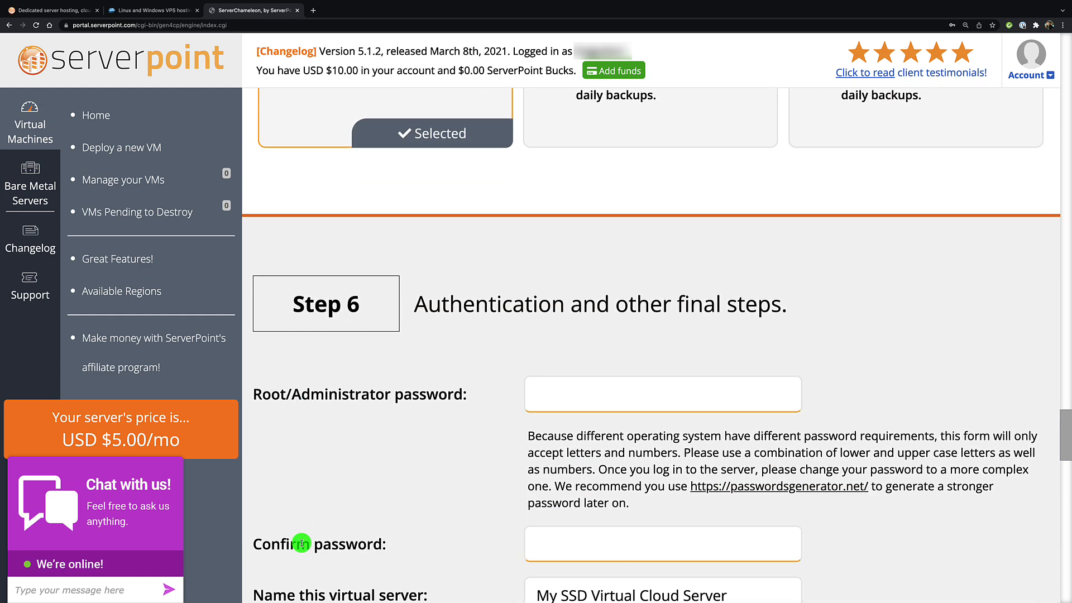
{"action": "scroll", "scroll_direction": "down", "scroll_amount": 3}
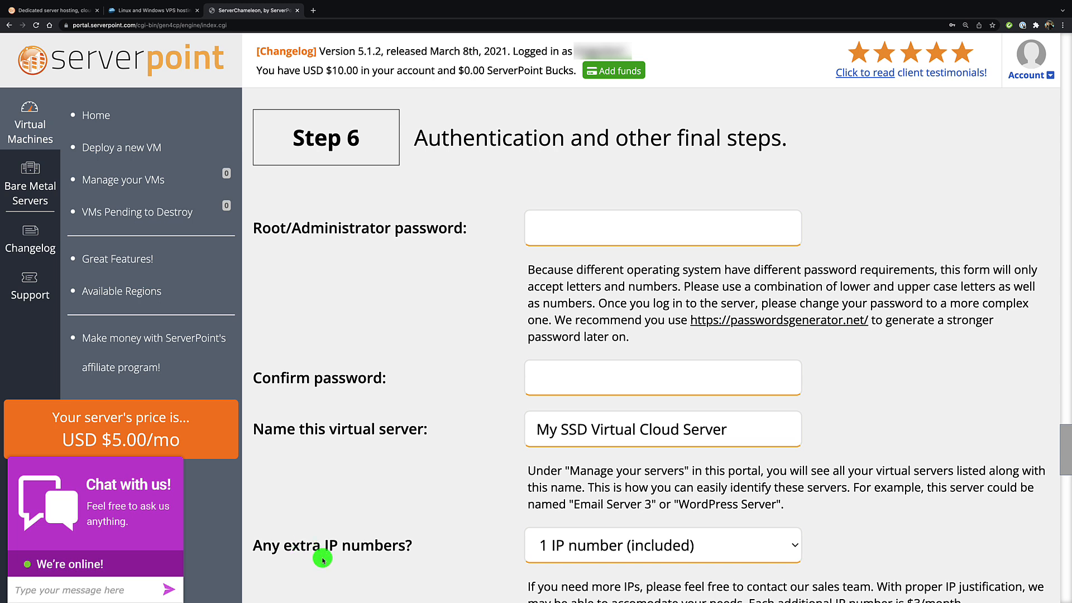
{"action": "mouse_move", "coordinate": [628, 241]}
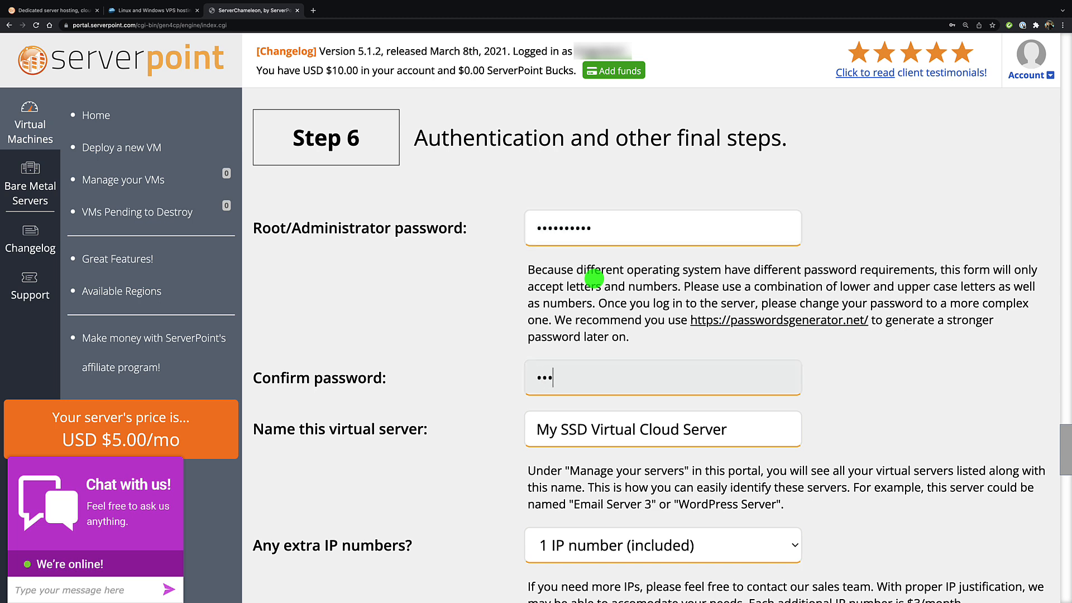
{"action": "type", "text": "password"}
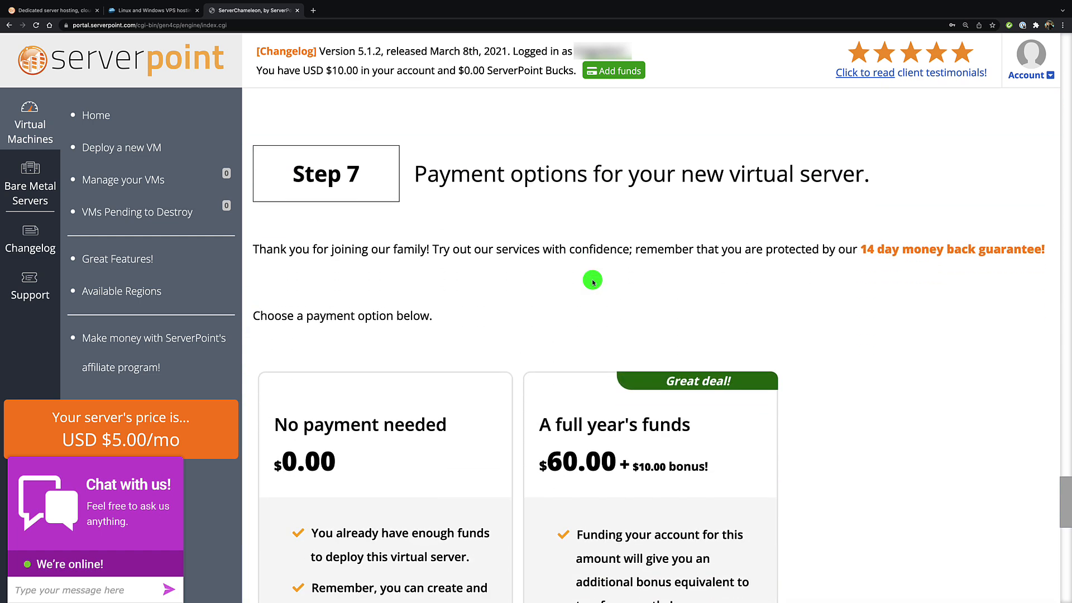
Select Pay with PayPal and place the order for the virtual server.
{"action": "scroll", "scroll_direction": "down", "scroll_amount": 3}
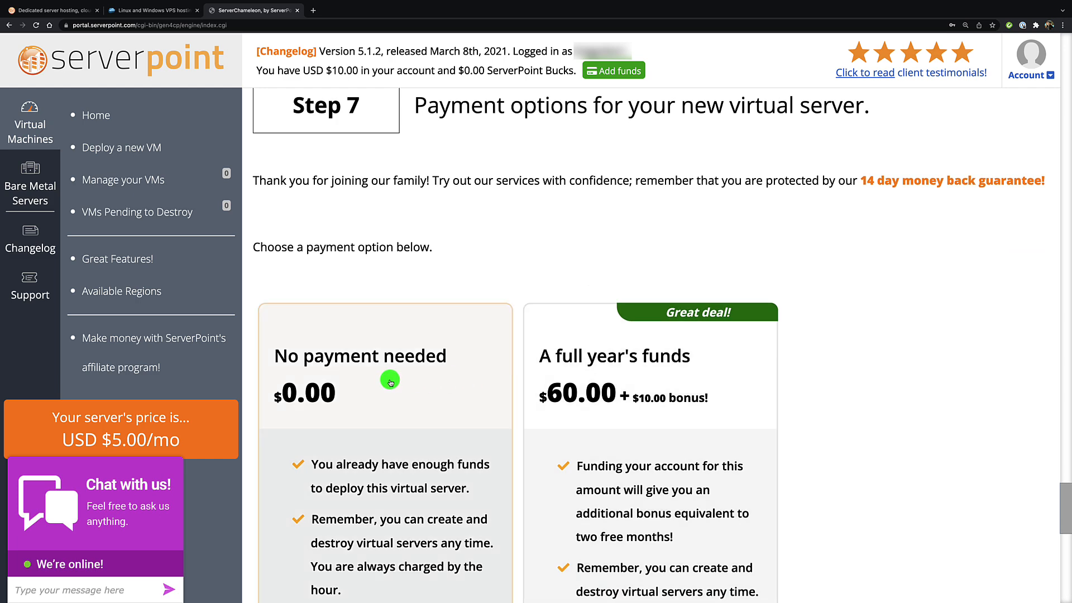
{"action": "scroll", "scroll_direction": "down", "scroll_amount": 3}
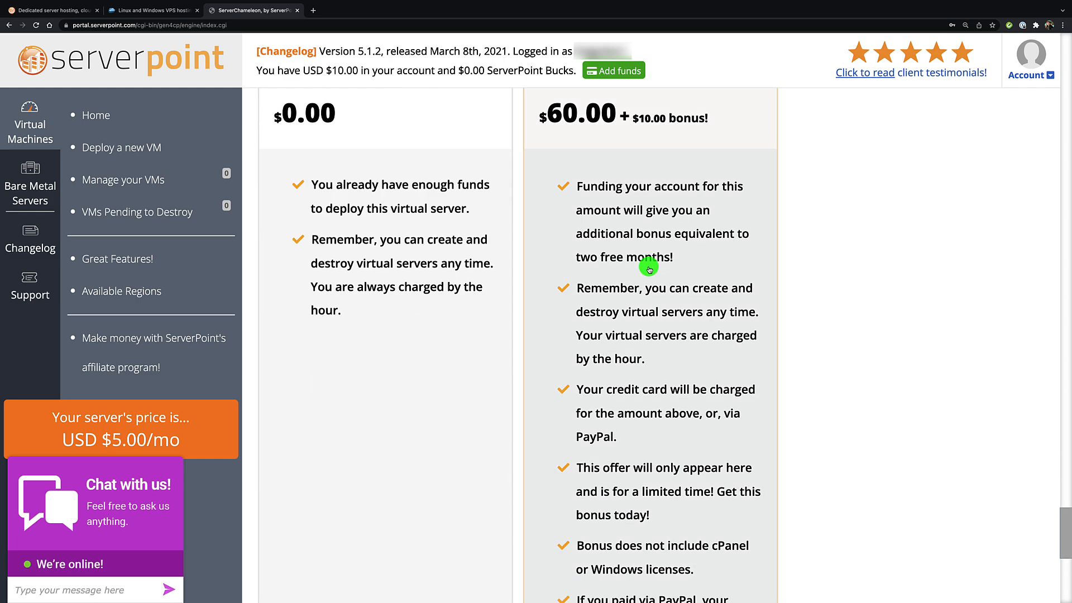
{"action": "scroll", "scroll_direction": "down", "scroll_amount": 3}
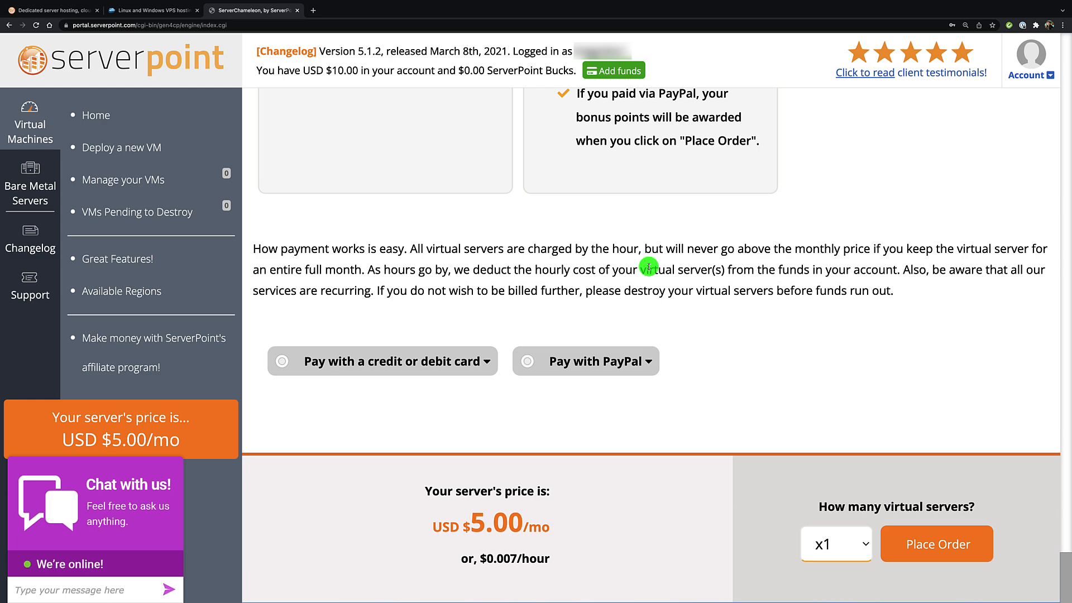
{"action": "left_click", "coordinate": [527, 356]}
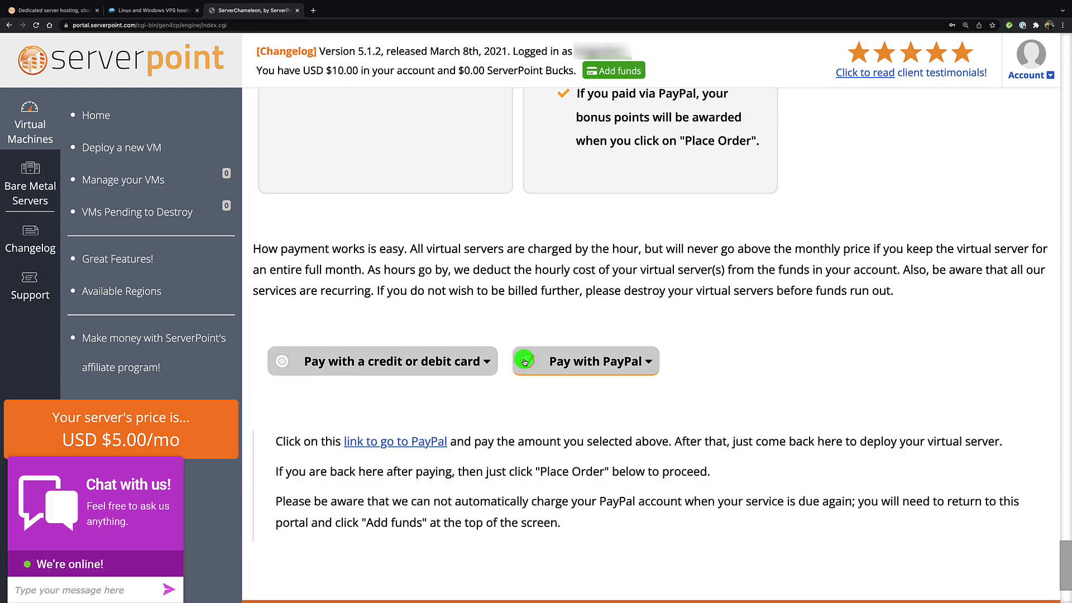
{"action": "scroll", "scroll_direction": "down", "scroll_amount": 3}
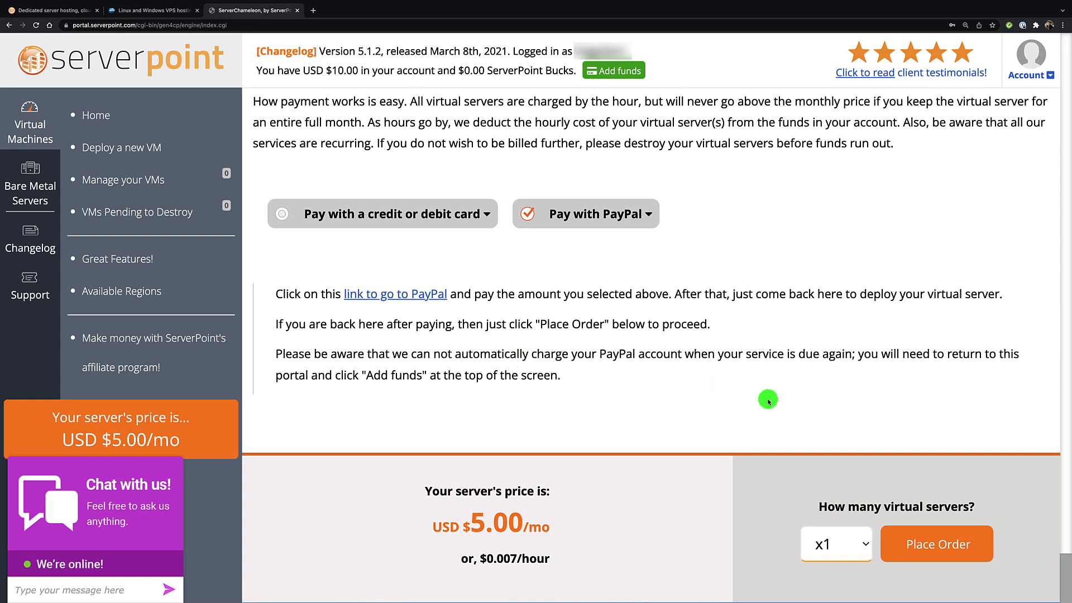
{"action": "left_click", "coordinate": [937, 544]}
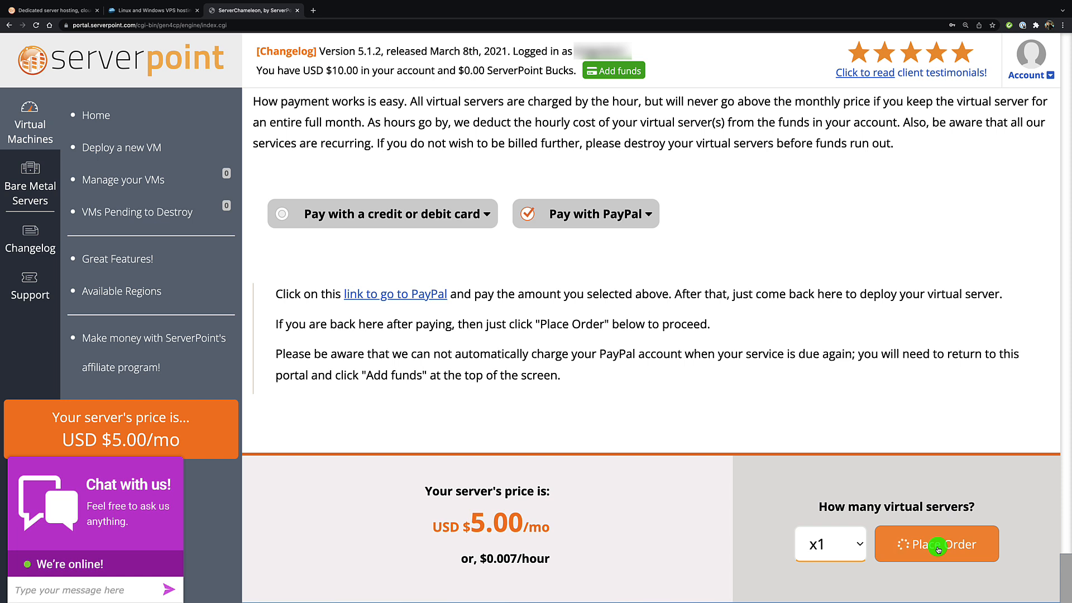
{"action": "left_click", "coordinate": [938, 543]}
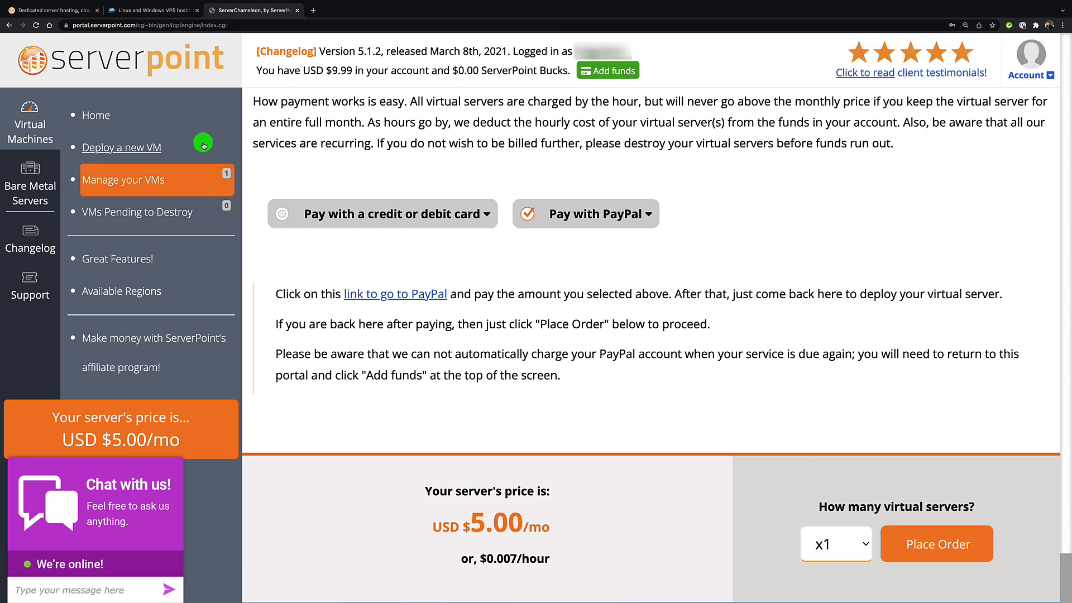
From Manage your VMs, SSH into the server as root and enter the password.
{"action": "left_click", "coordinate": [151, 179]}
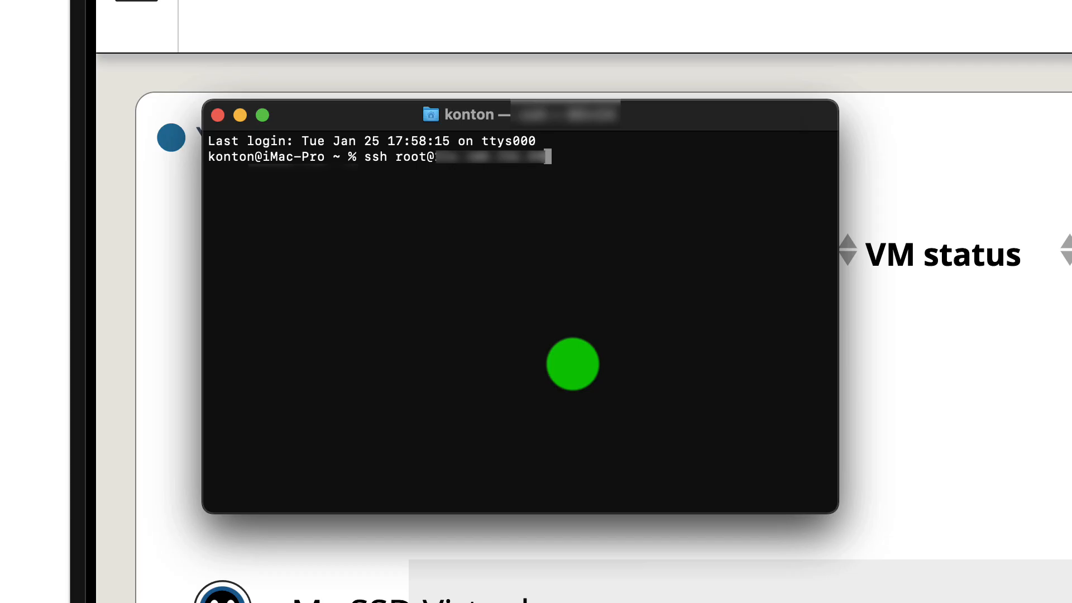
{"action": "key", "text": "Return"}
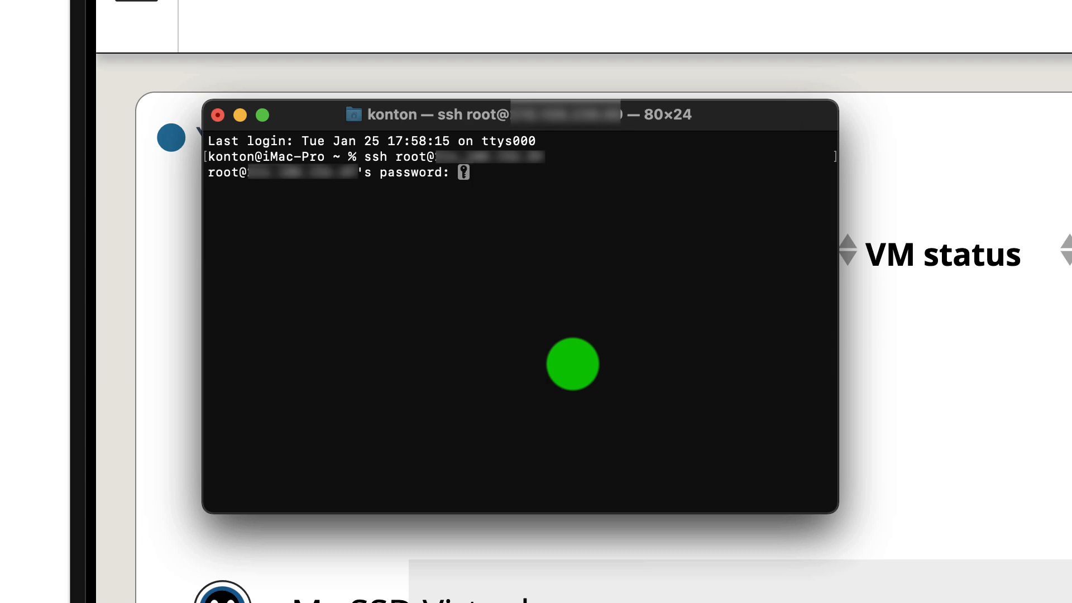
{"action": "key", "text": "Return"}
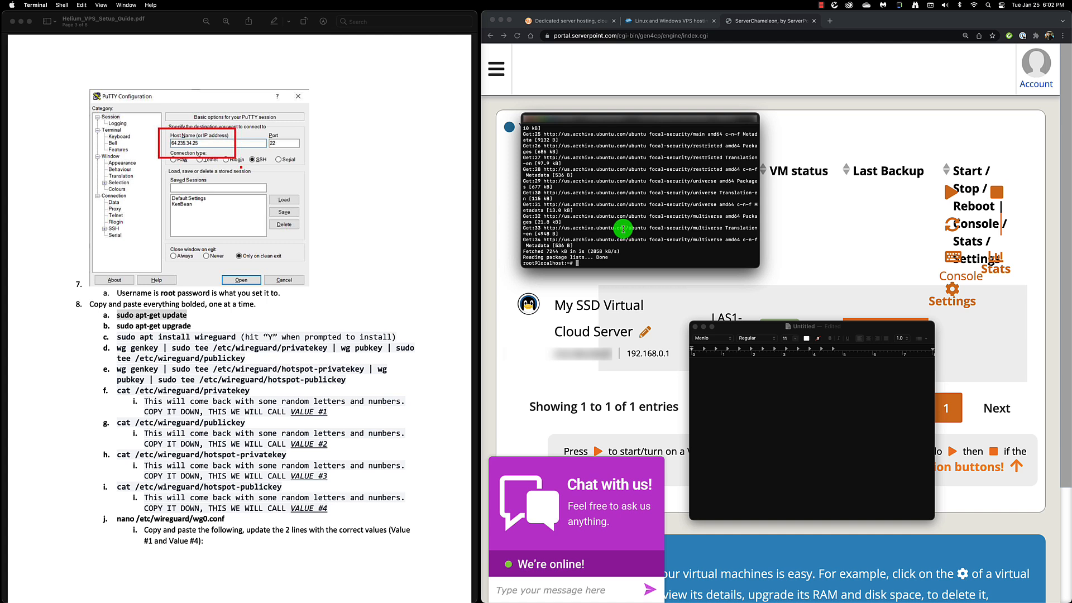
{"action": "mouse_move", "coordinate": [118, 325]}
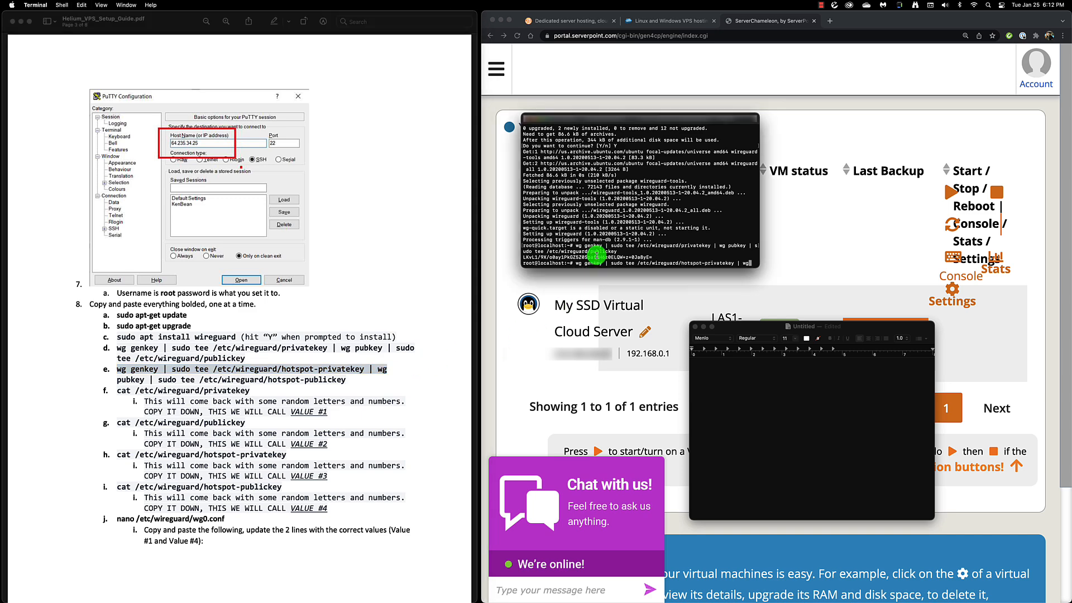
{"action": "mouse_move", "coordinate": [177, 383]}
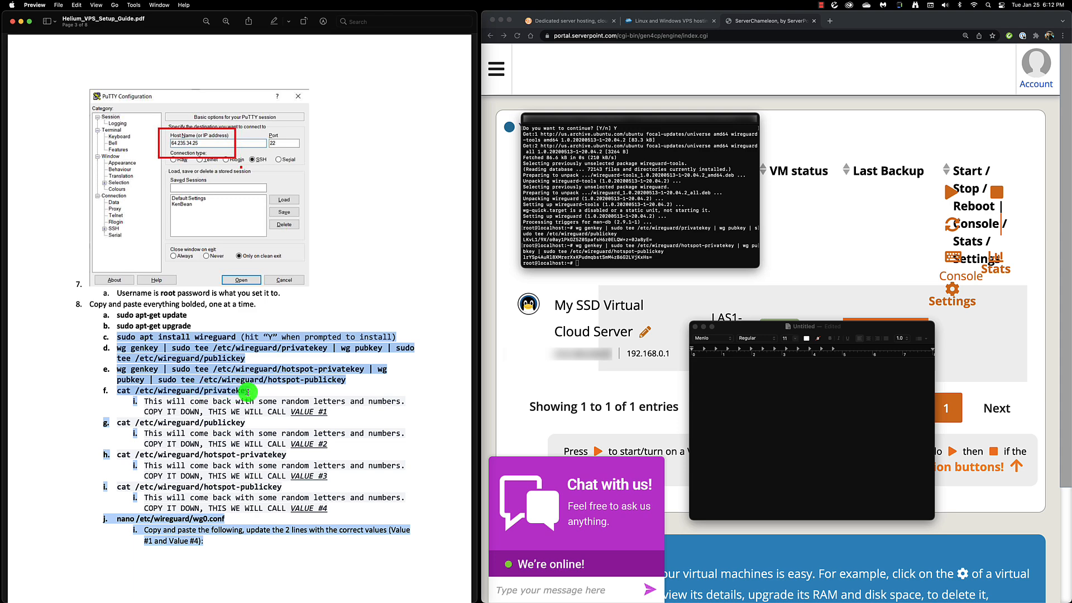
{"action": "mouse_move", "coordinate": [221, 393]}
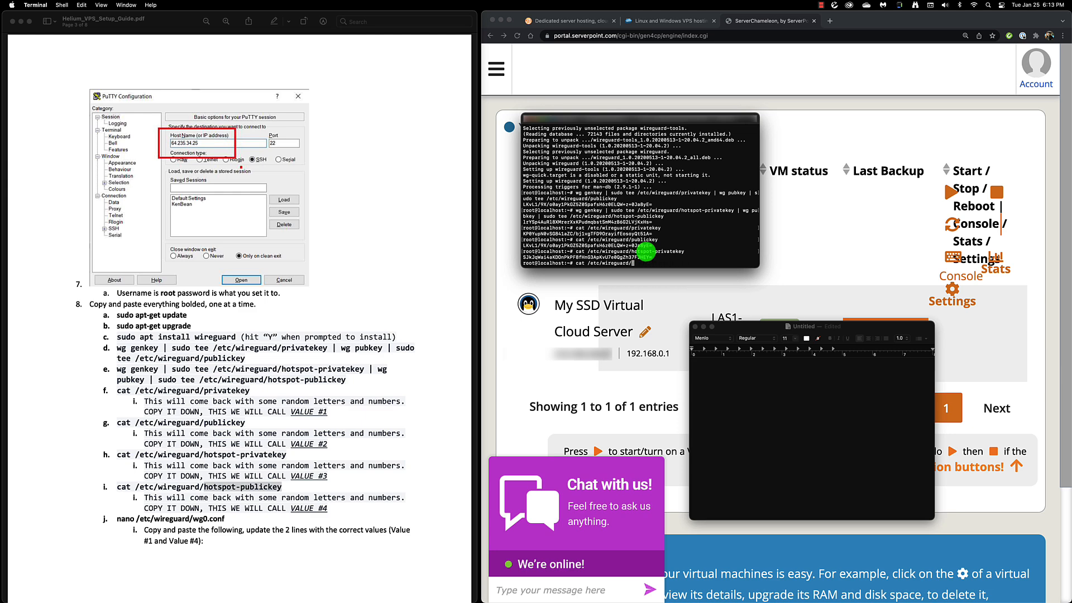
Scroll the Terminal output showing the printed server and hotspot WireGuard keys.
{"action": "scroll", "scroll_direction": "down", "scroll_amount": 3}
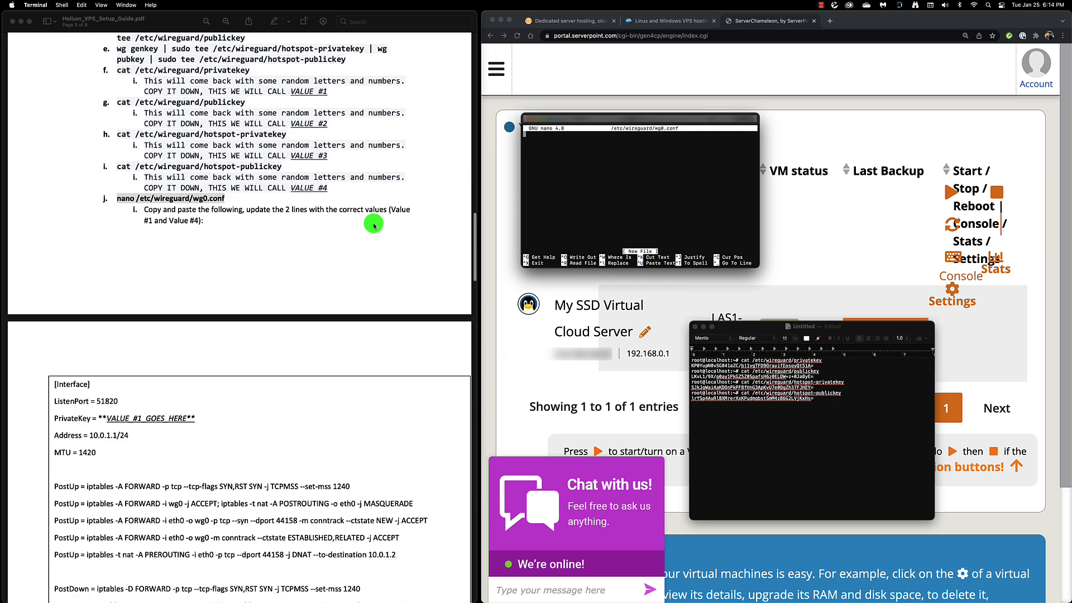
Scroll the guide to the [Interface] and [Peer] template for wg0.conf.
{"action": "scroll", "scroll_direction": "down", "scroll_amount": 3}
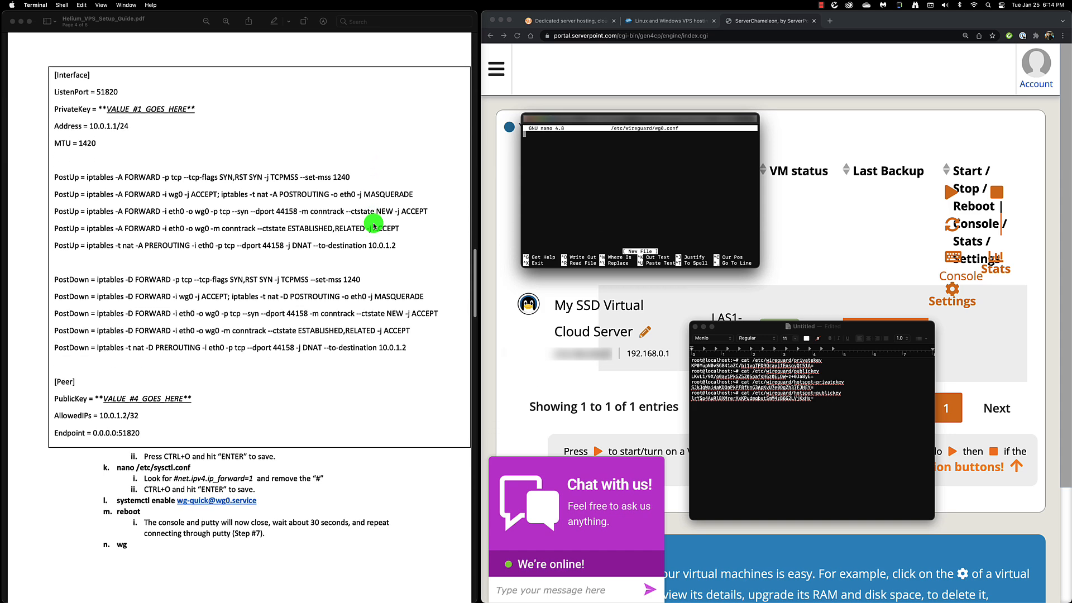
{"action": "scroll", "scroll_direction": "up", "scroll_amount": 3}
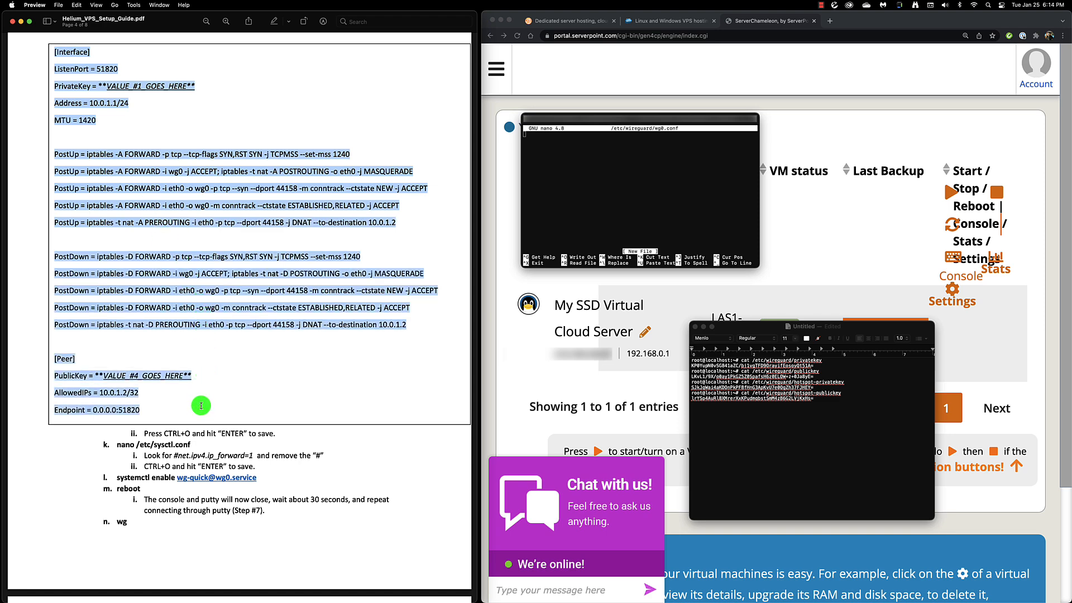
{"action": "mouse_move", "coordinate": [367, 382]}
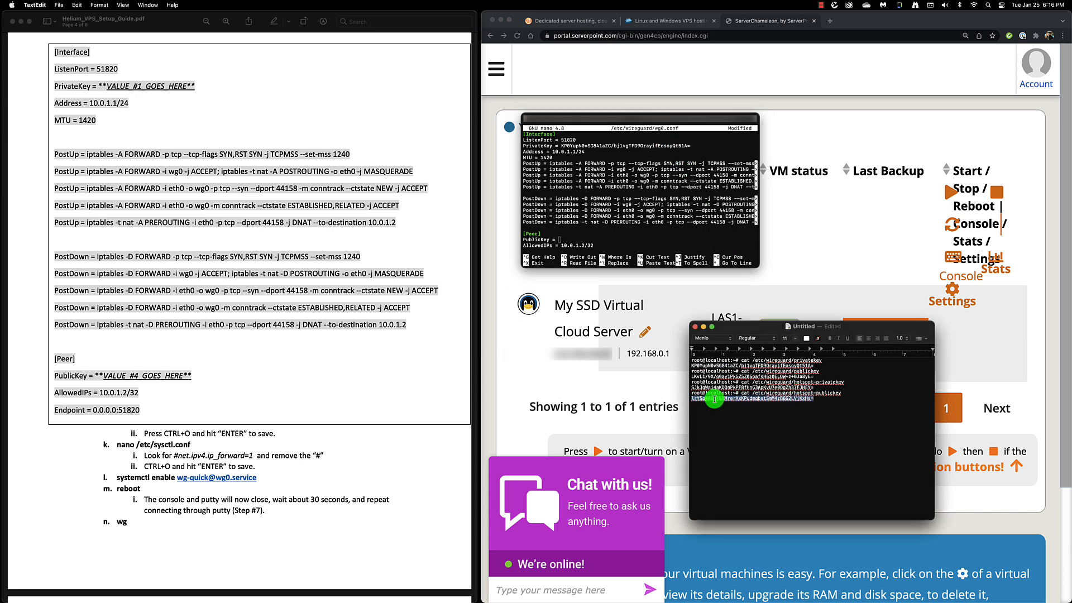
Return to the server console and select the guide's nano /etc/sysctl.conf command.
{"action": "left_click", "coordinate": [642, 231]}
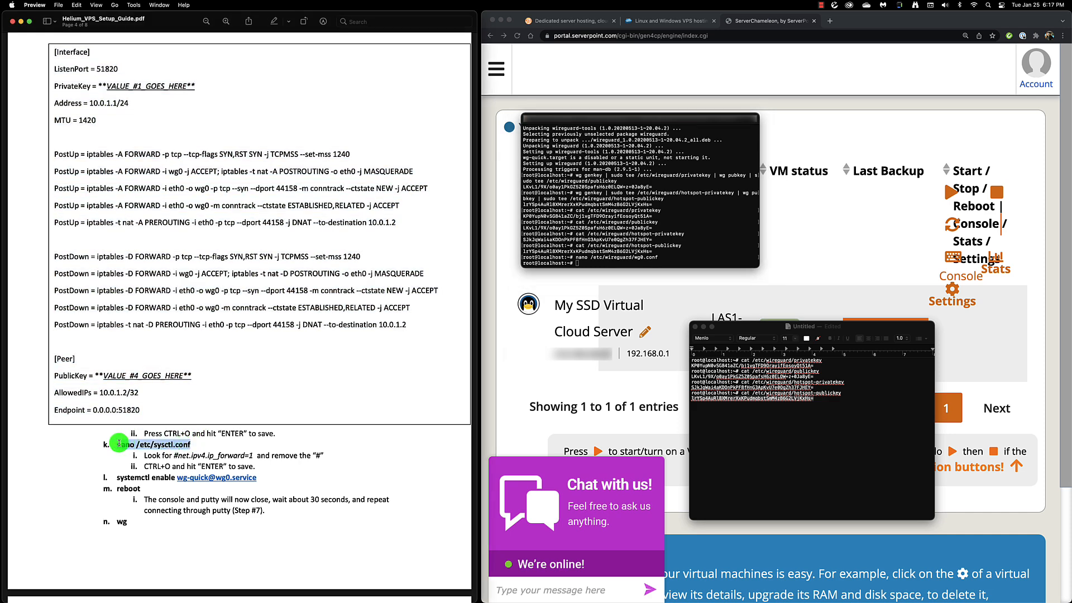
{"action": "left_click", "coordinate": [588, 254]}
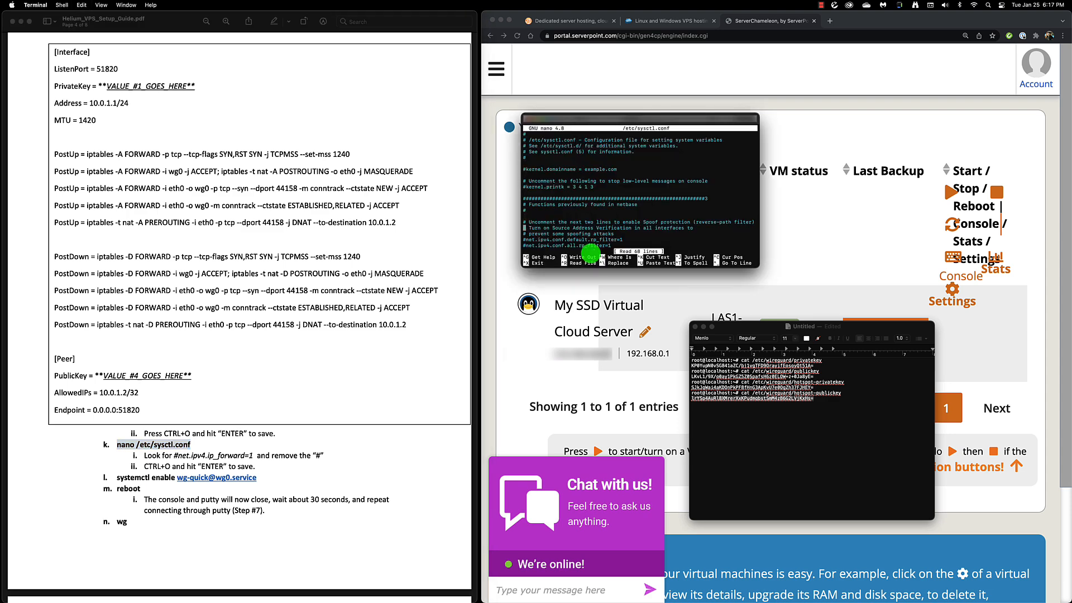
Uncomment net.ipv4.ip_forward=1 in sysctl.conf and save under the same name.
{"action": "scroll", "scroll_direction": "down", "scroll_amount": 3}
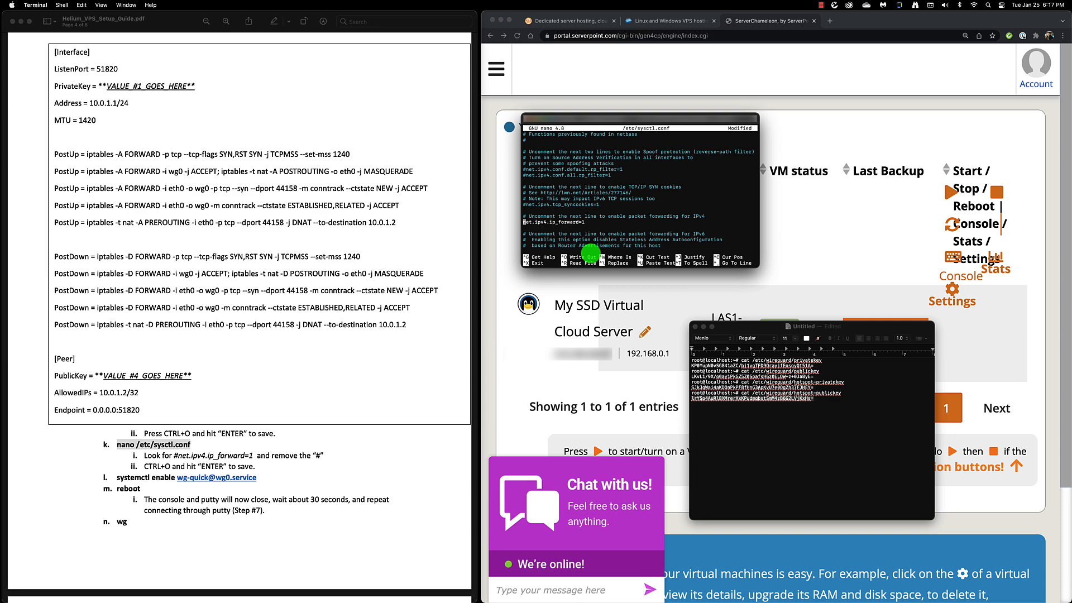
{"action": "key", "text": "ctrl+o"}
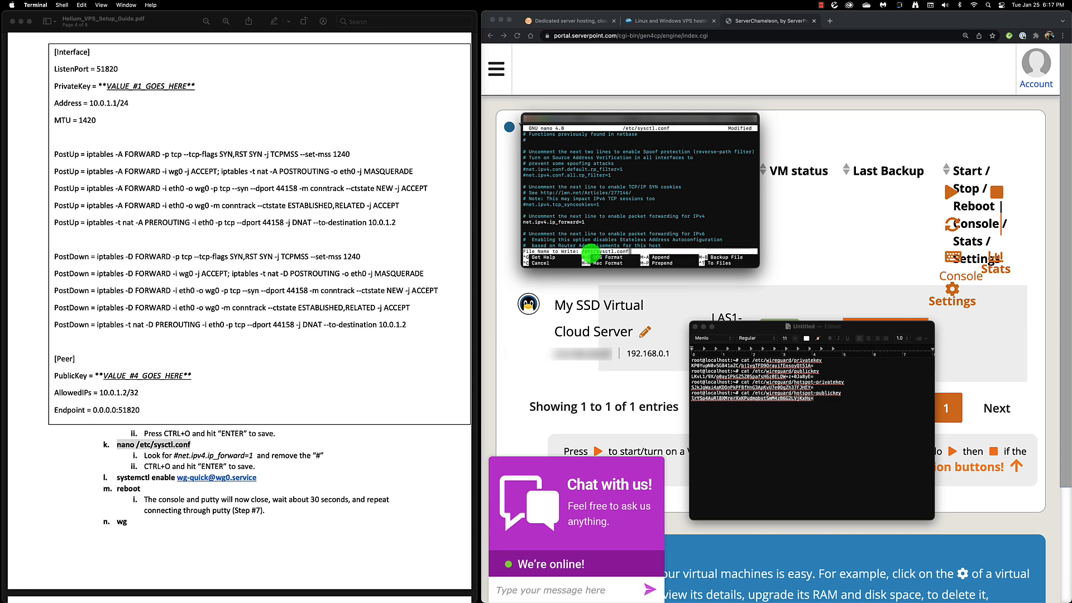
{"action": "key", "text": "Return"}
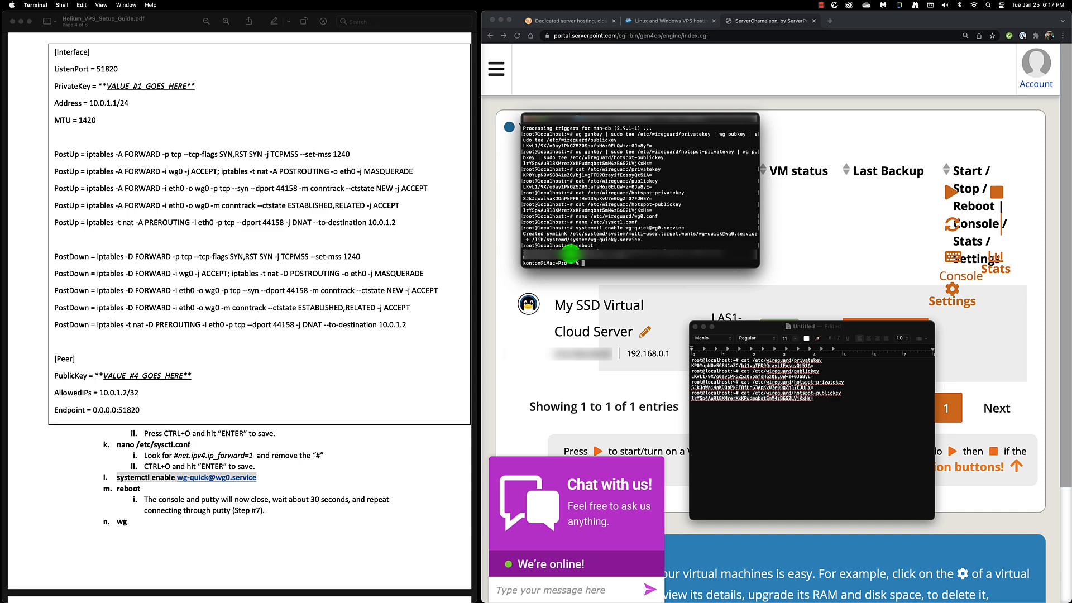
SSH back in as root after the reboot and confirm wg0 shows its hotspot peer.
{"action": "type", "text": "ssh root@"}
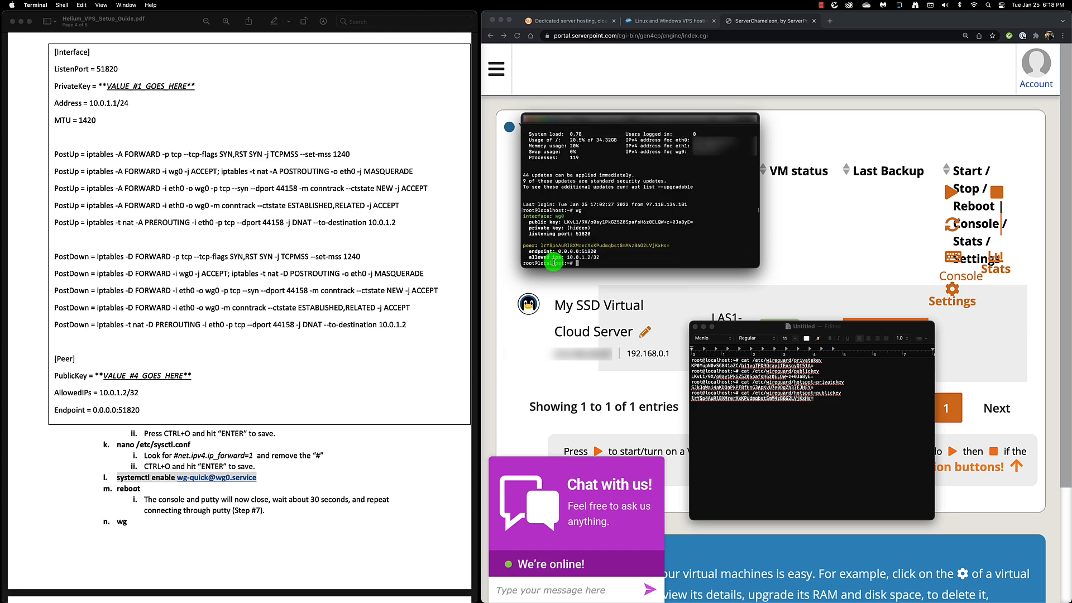
{"action": "scroll", "scroll_direction": "down", "scroll_amount": 3}
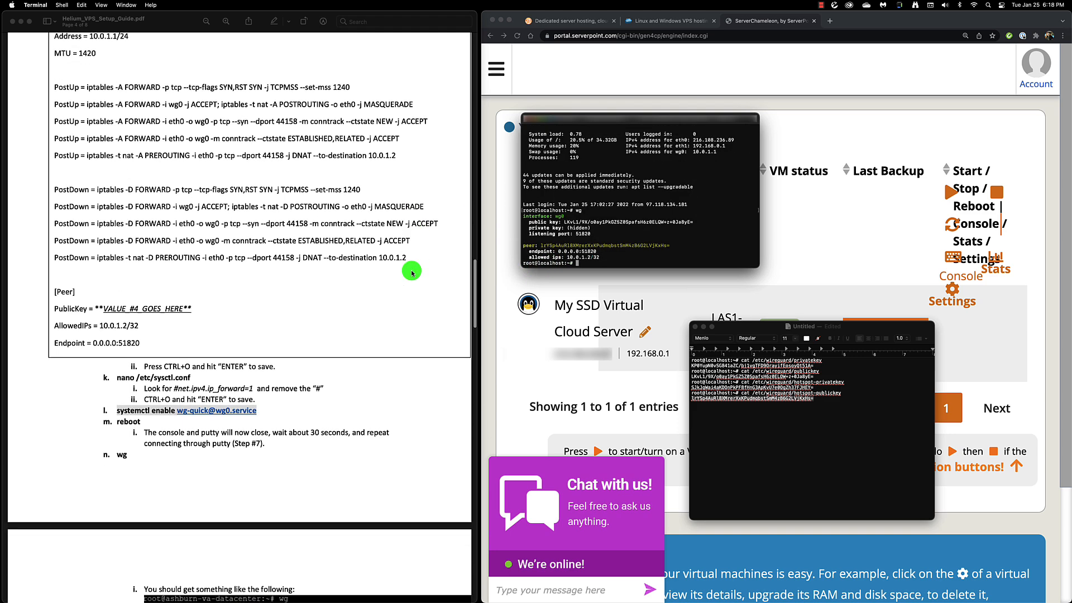
{"action": "scroll", "scroll_direction": "down", "scroll_amount": 3}
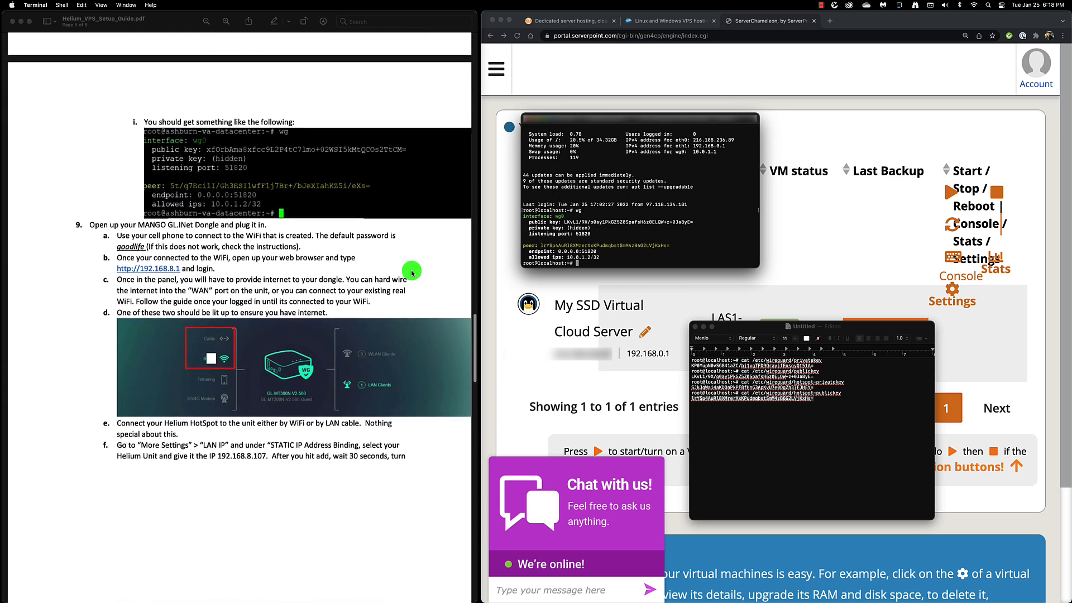
{"action": "scroll", "scroll_direction": "up", "scroll_amount": 3}
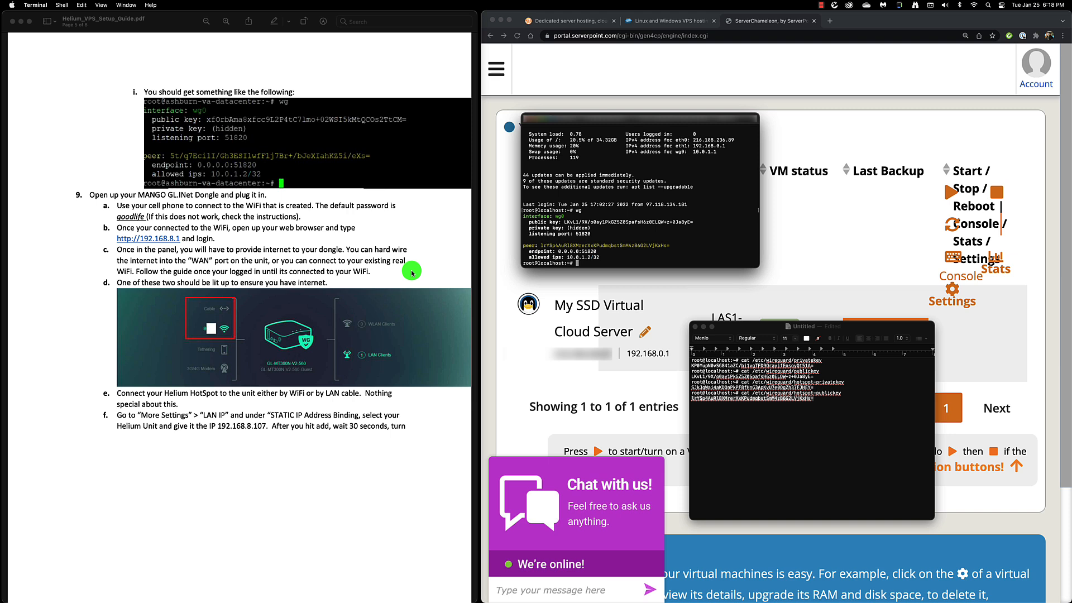
{"action": "mouse_move", "coordinate": [909, 188]}
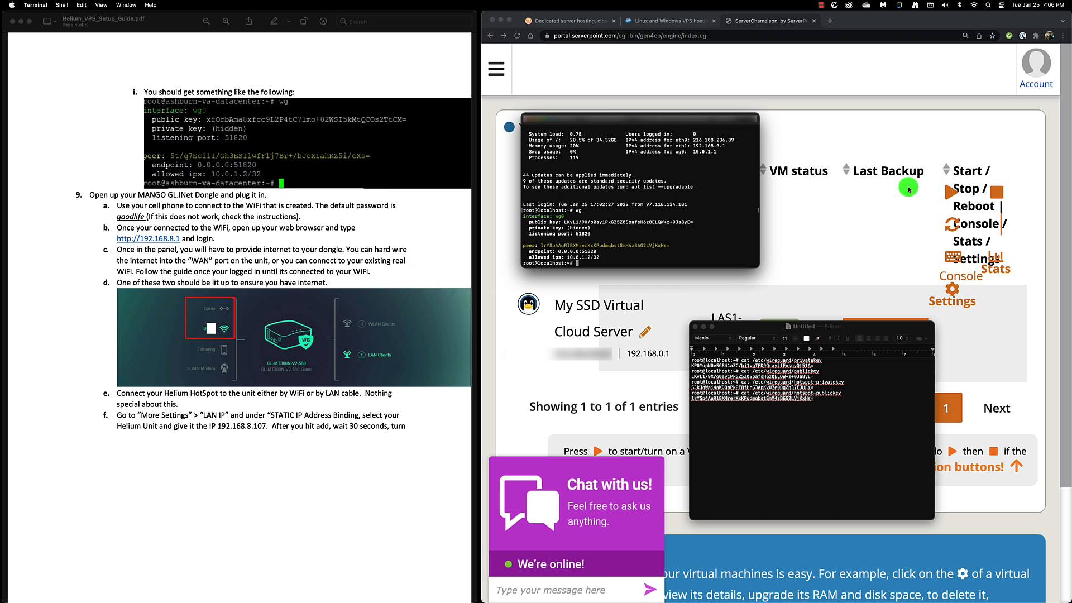
{"action": "left_click", "coordinate": [960, 5]}
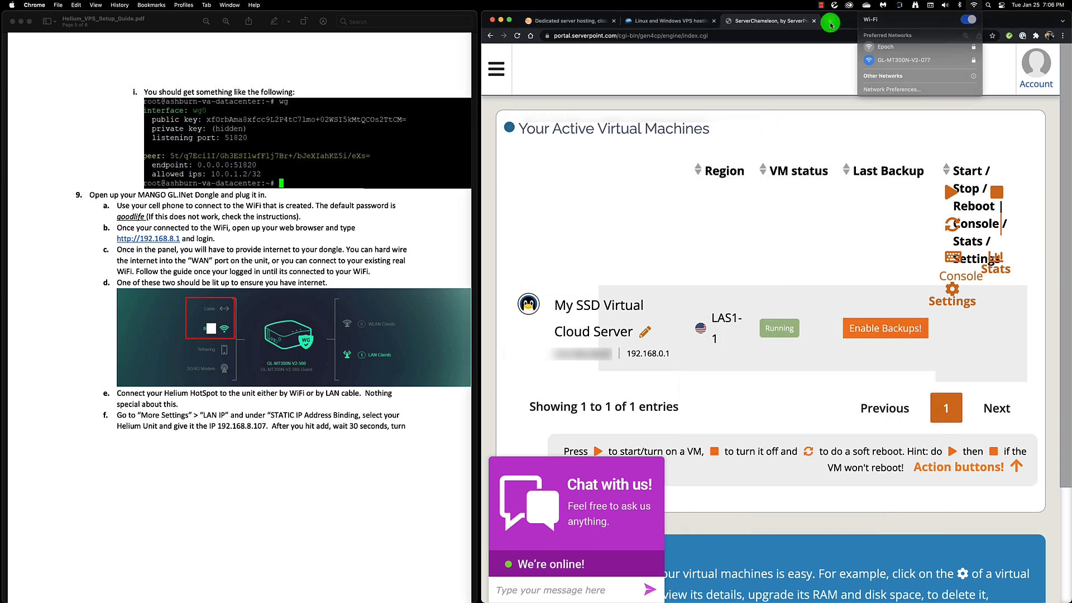
Load 192.168.8.1 in a new tab and review the DHCP cable Internet page.
{"action": "left_click", "coordinate": [929, 21]}
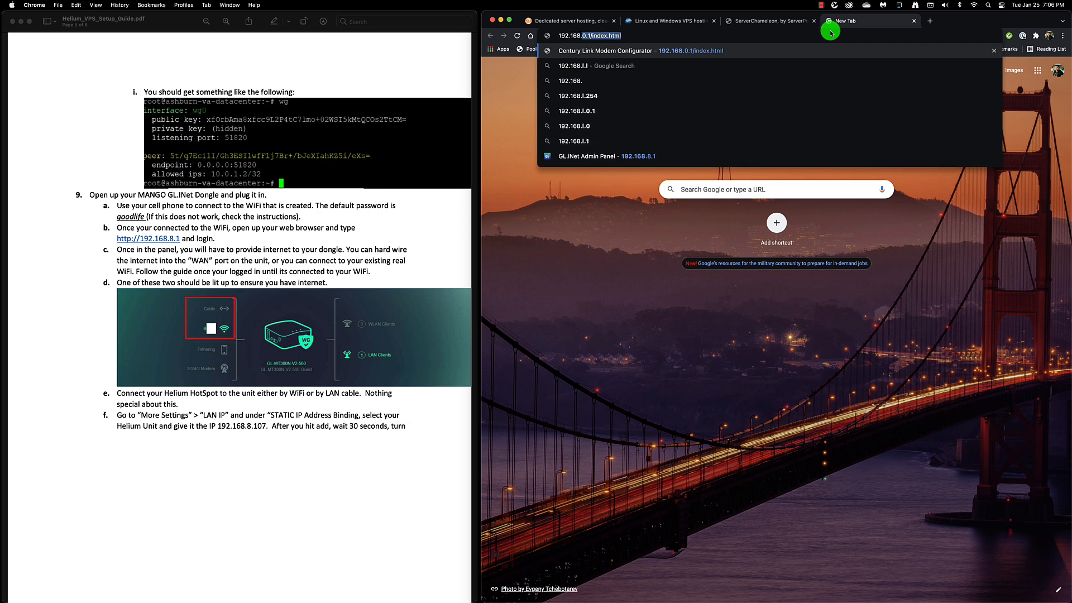
{"action": "key", "text": "Return"}
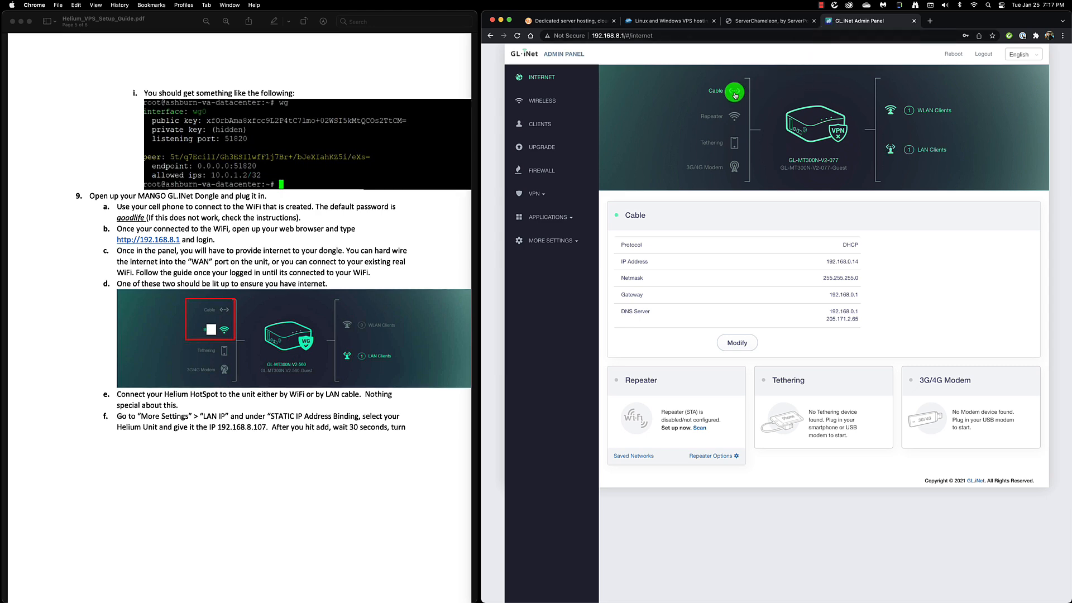
{"action": "scroll", "scroll_direction": "down", "scroll_amount": 3}
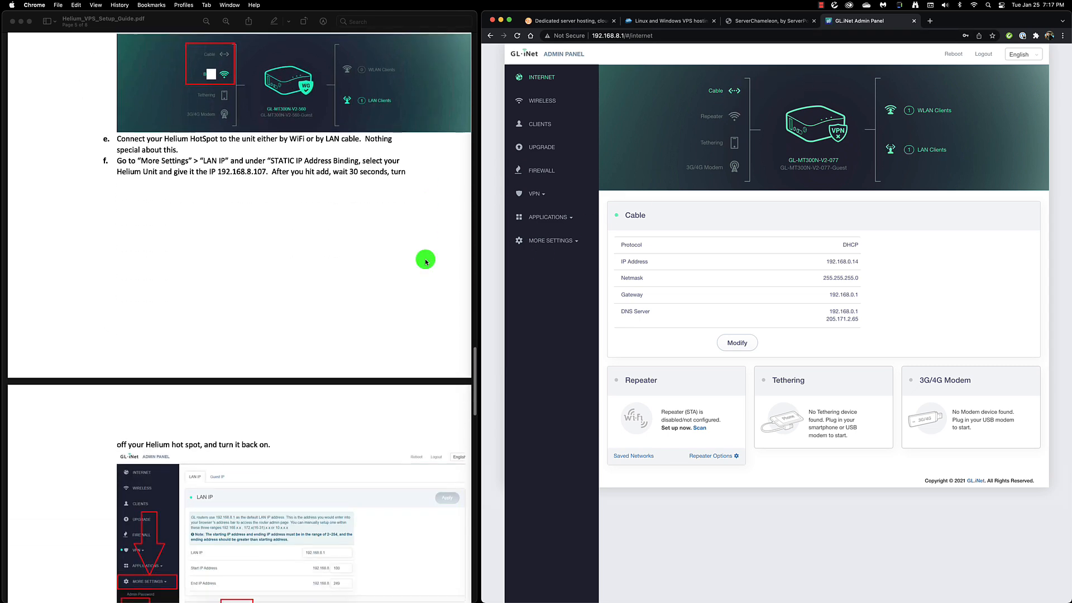
{"action": "scroll", "scroll_direction": "down", "scroll_amount": 3}
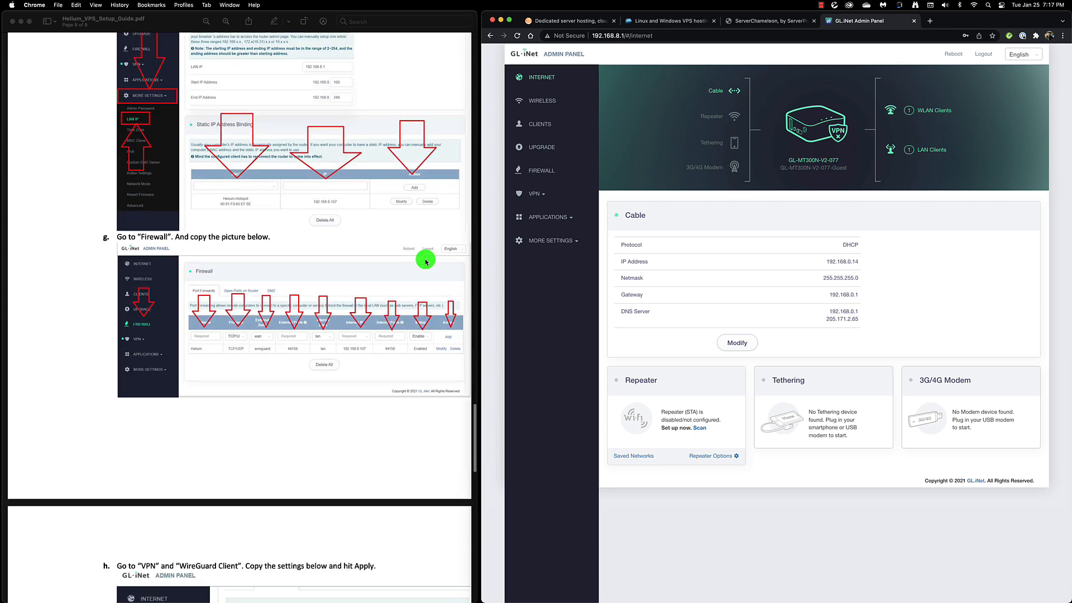
{"action": "scroll", "scroll_direction": "down", "scroll_amount": 3}
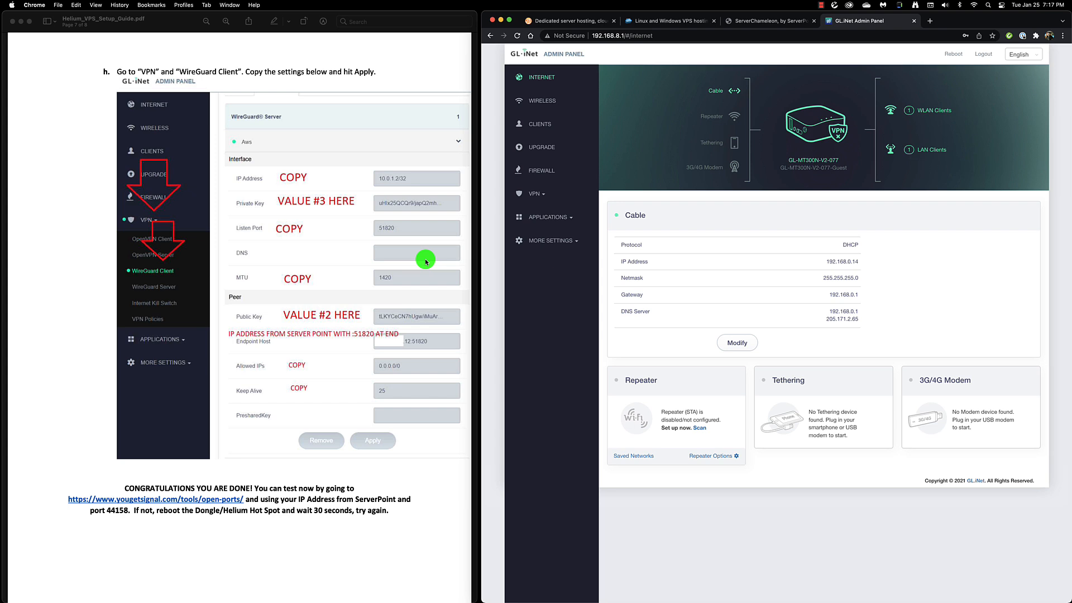
{"action": "mouse_move", "coordinate": [491, 253]}
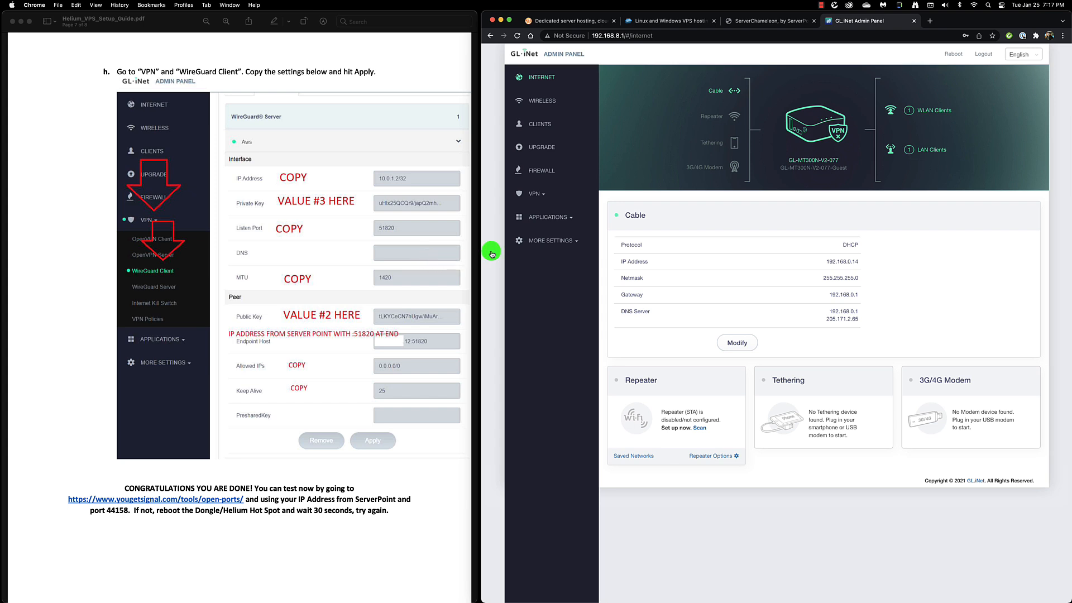
Open VPN > WireGuard Client and start a manual setup on the Manual Input tab.
{"action": "left_click", "coordinate": [536, 193]}
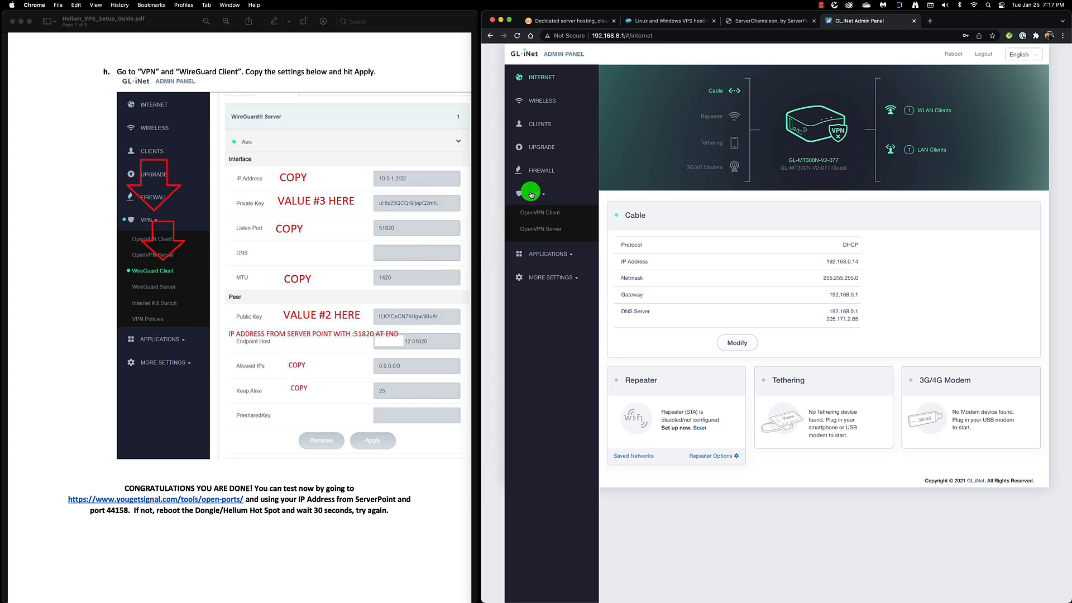
{"action": "left_click", "coordinate": [535, 193]}
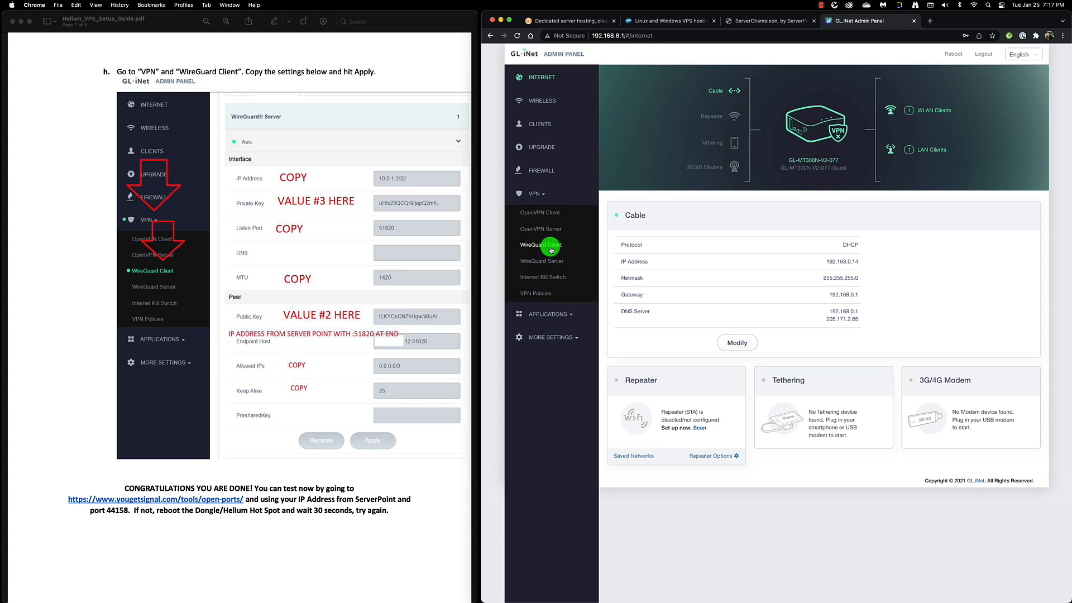
{"action": "left_click", "coordinate": [541, 245]}
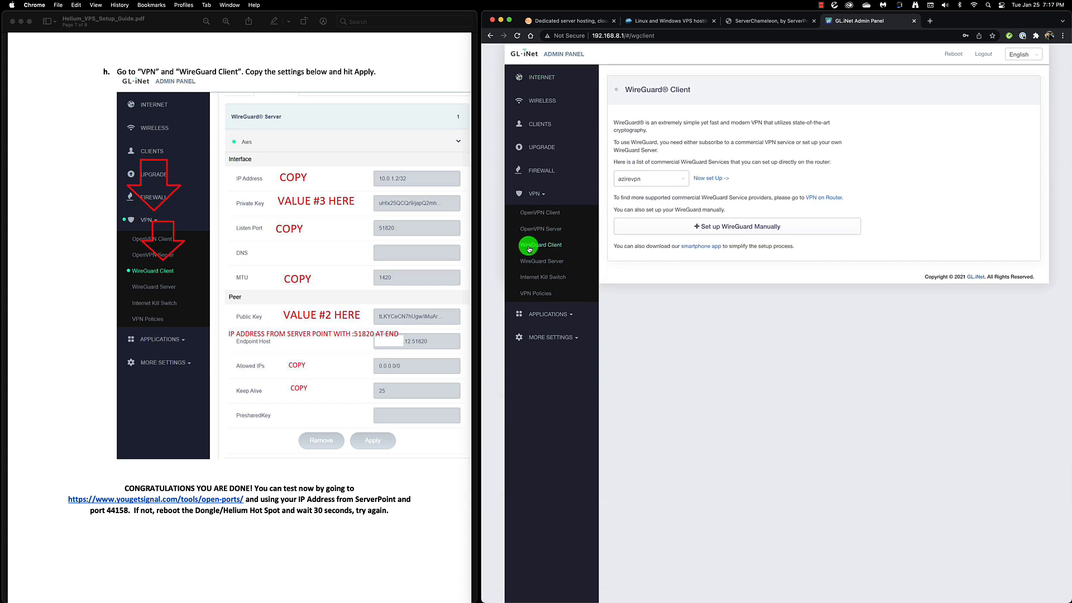
{"action": "left_click", "coordinate": [737, 227]}
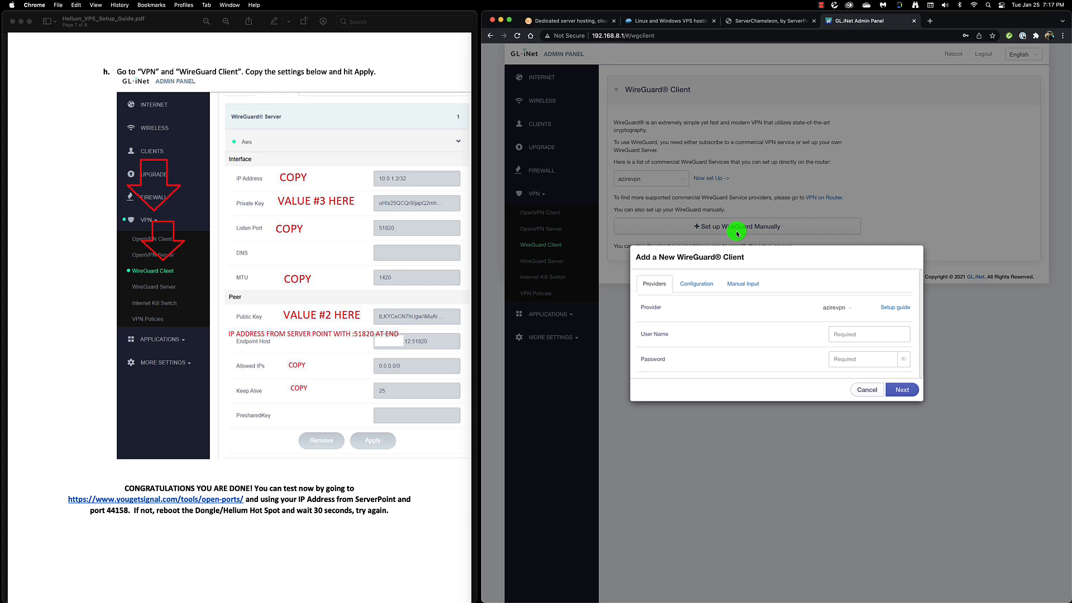
{"action": "left_click", "coordinate": [743, 284]}
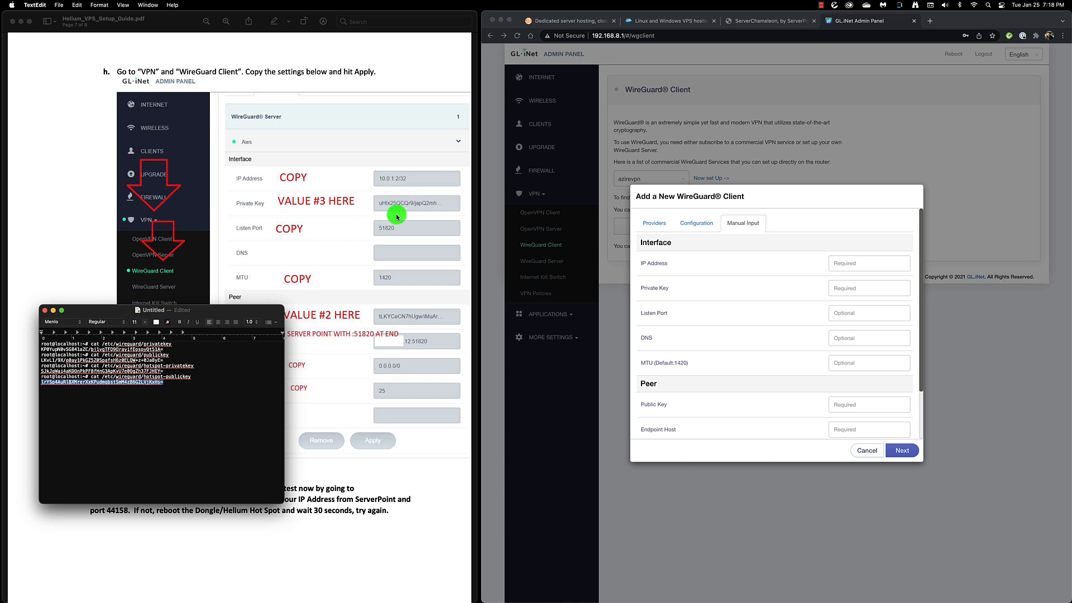
Enter interface IP 10.0.1.2/32, the hotspot private key, listen port 51820 and MTU 1420.
{"action": "left_click", "coordinate": [869, 263]}
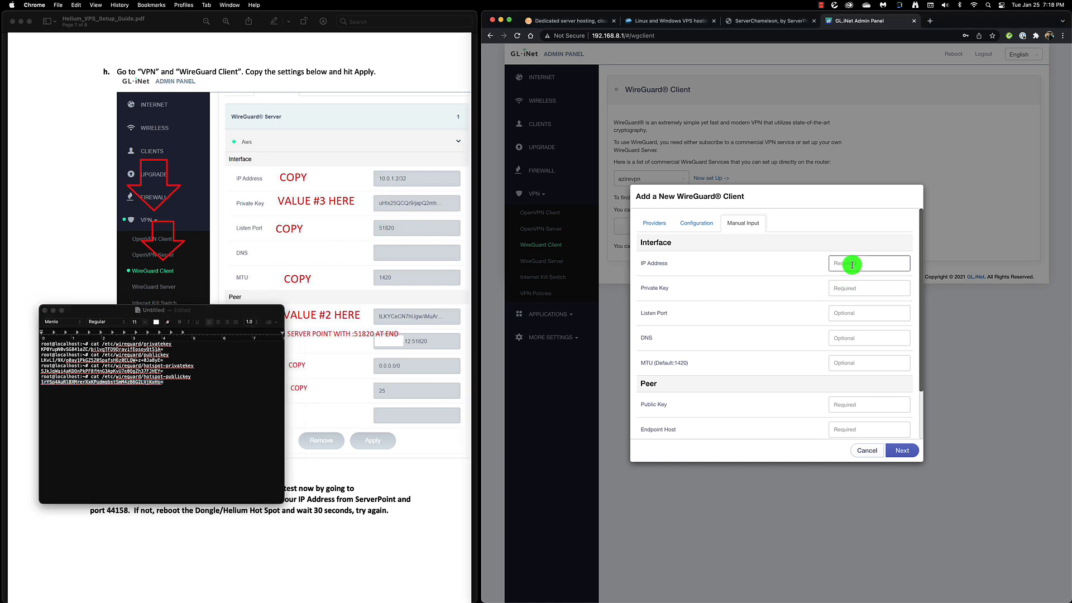
{"action": "type", "text": "10.0.1.2/32"}
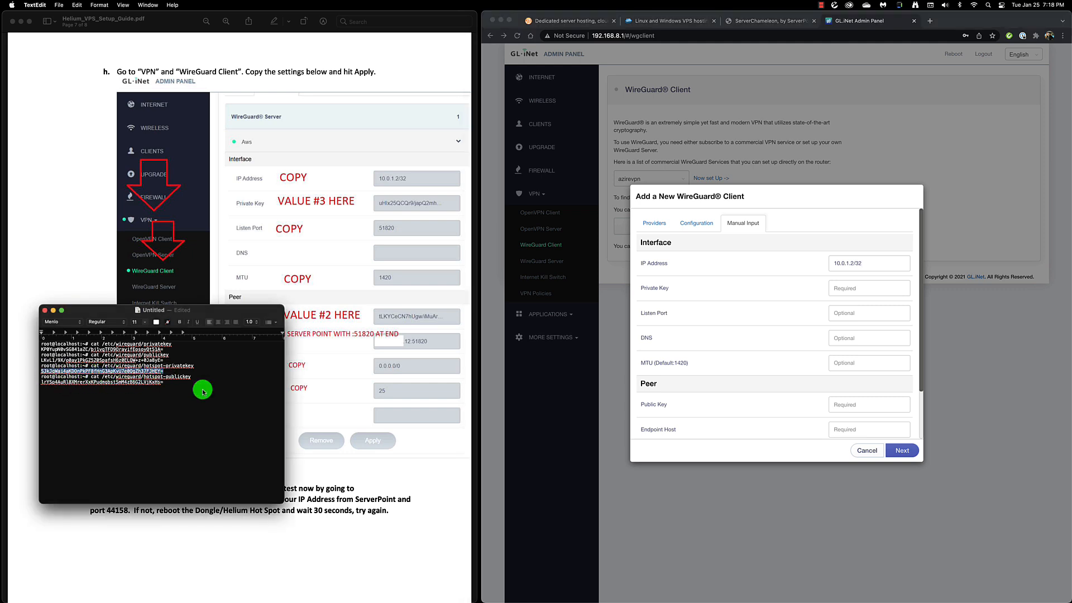
{"action": "left_click", "coordinate": [868, 288]}
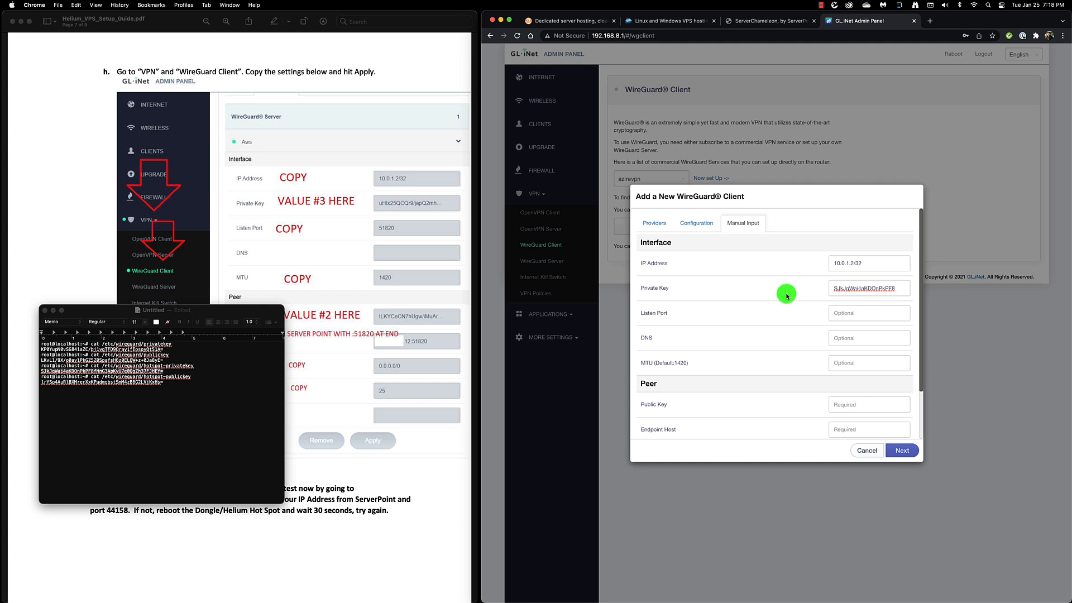
{"action": "left_click", "coordinate": [868, 313]}
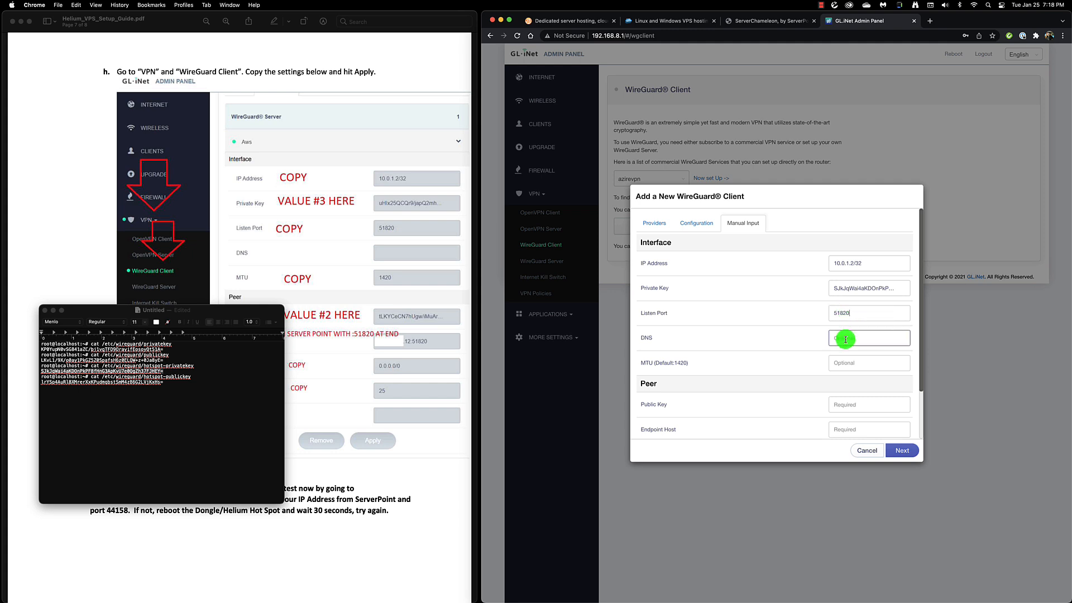
{"action": "left_click", "coordinate": [869, 362]}
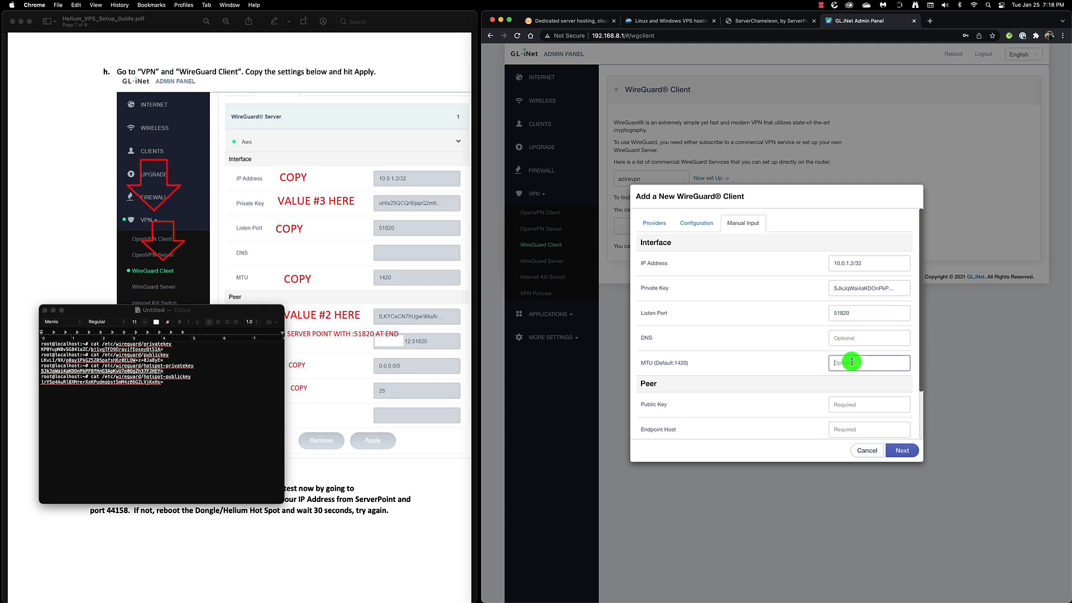
{"action": "type", "text": "1420"}
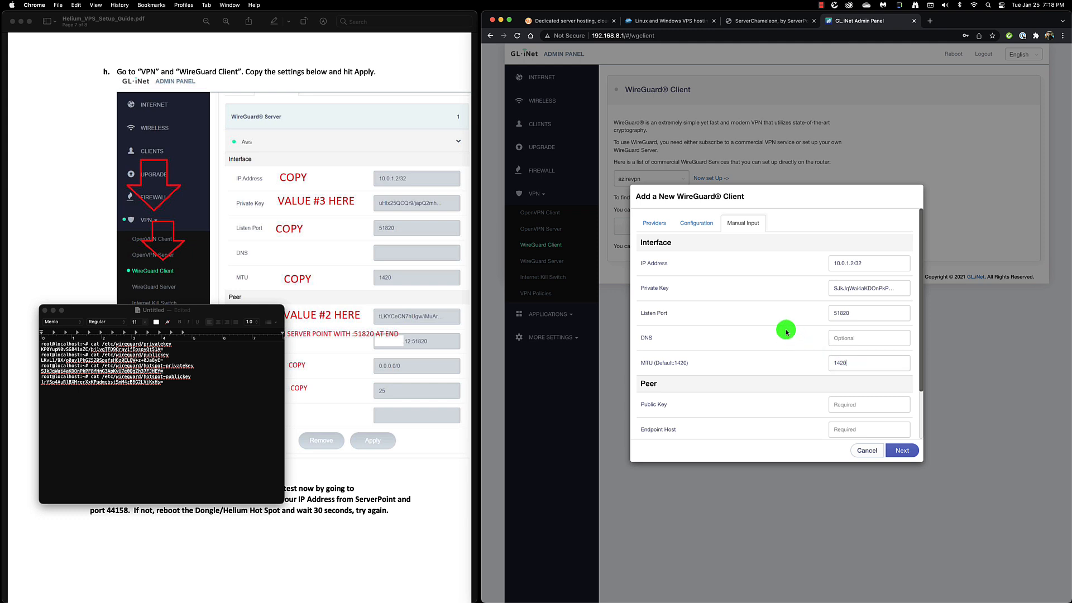
Fill the peer's public key, endpoint host on port 51820 and allowed IPs 0.0.0.0/0.
{"action": "scroll", "scroll_direction": "down", "scroll_amount": 3}
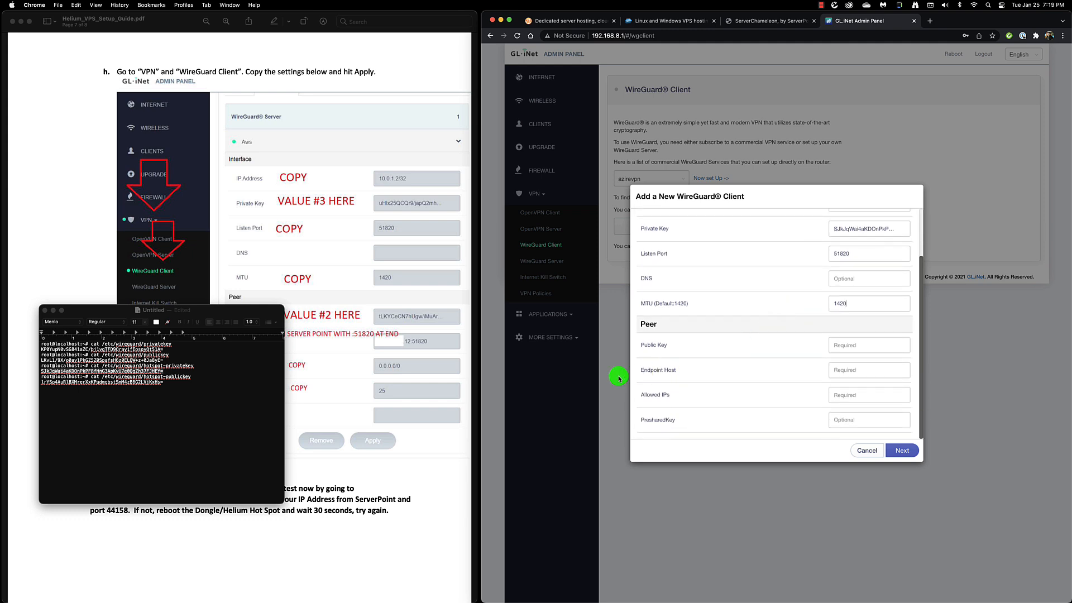
{"action": "mouse_move", "coordinate": [263, 338]}
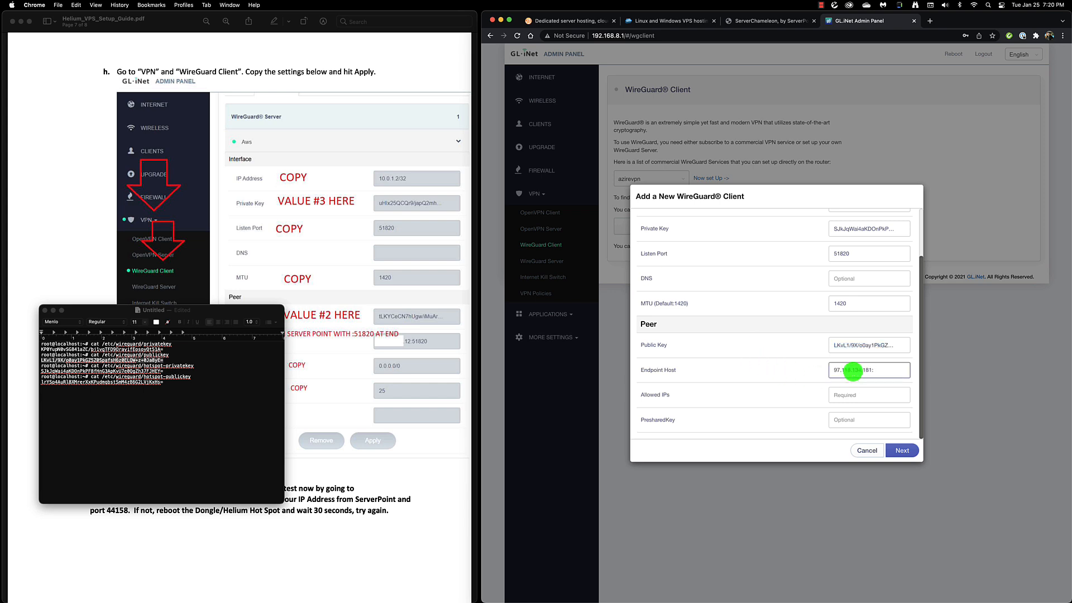
{"action": "type", "text": "5182"}
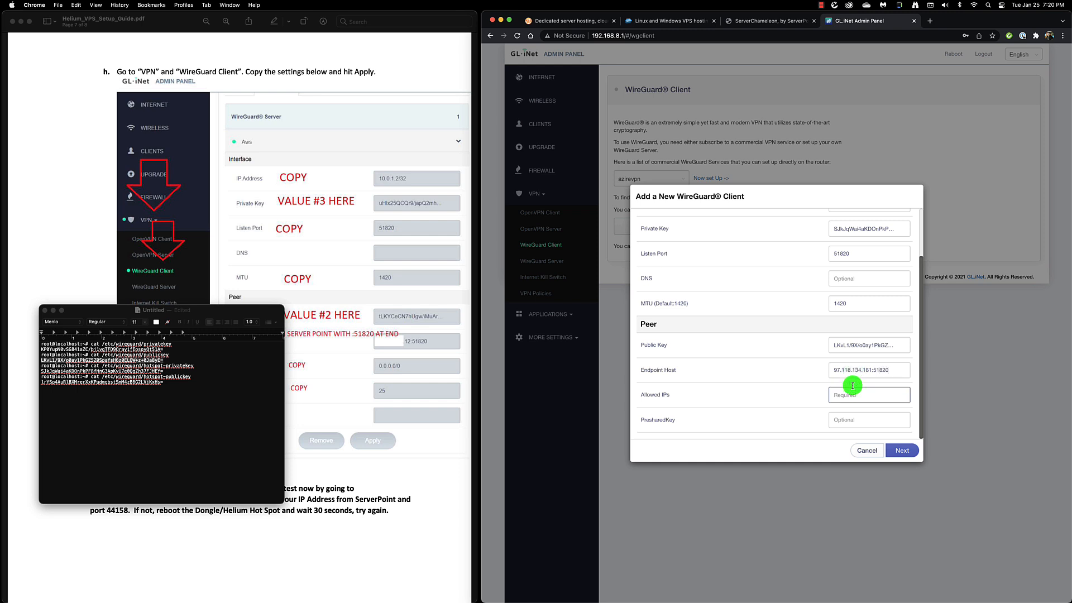
{"action": "type", "text": "0.0"}
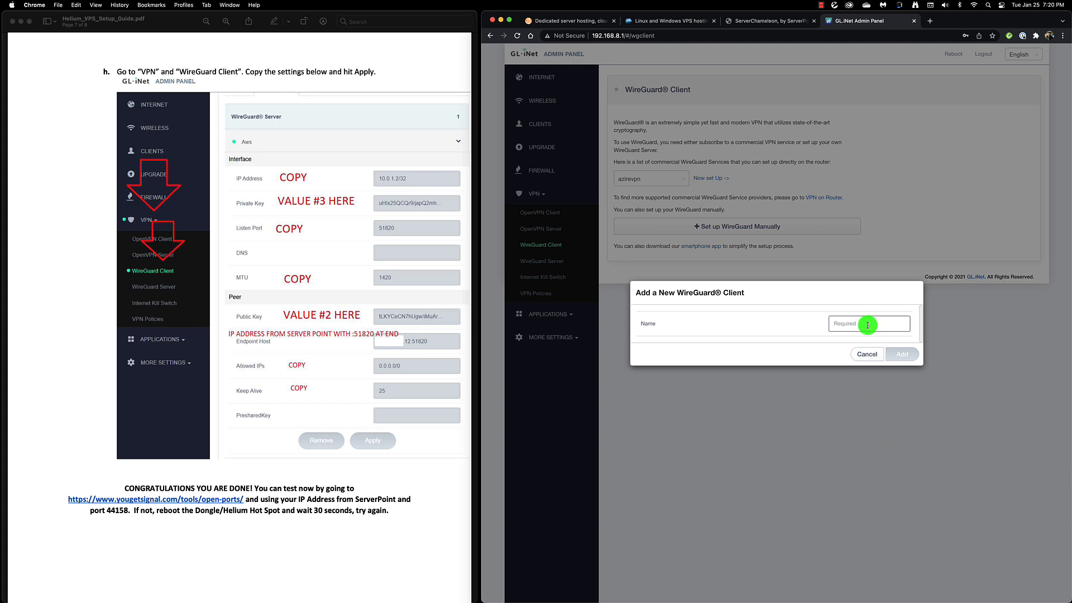
Add the client as SharePoint and connect until it shows VPN IP 10.0.1.2.
{"action": "type", "text": "SharePoint"}
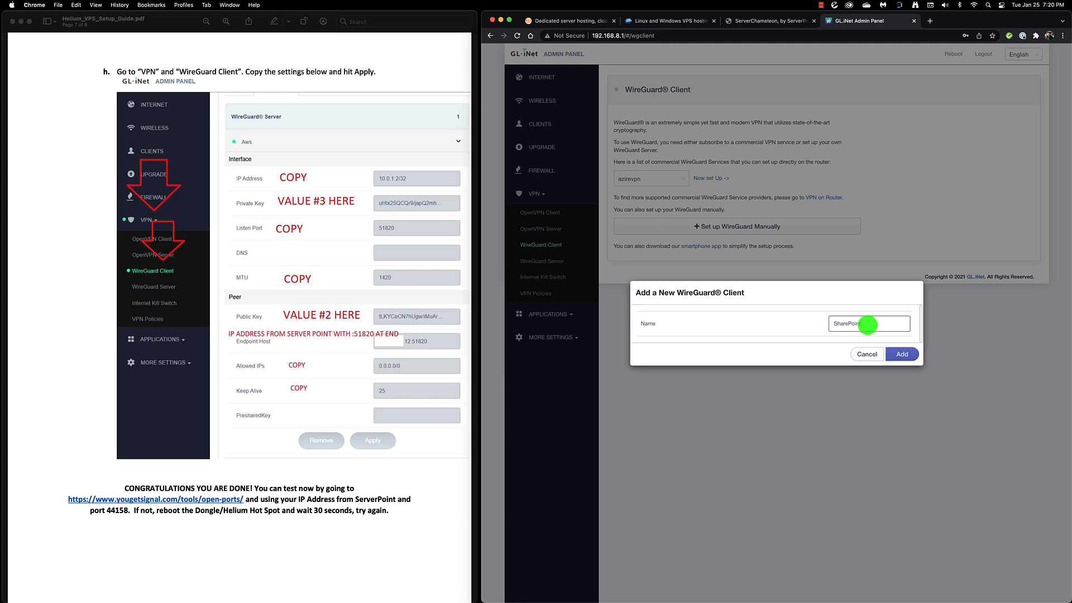
{"action": "left_click", "coordinate": [902, 353]}
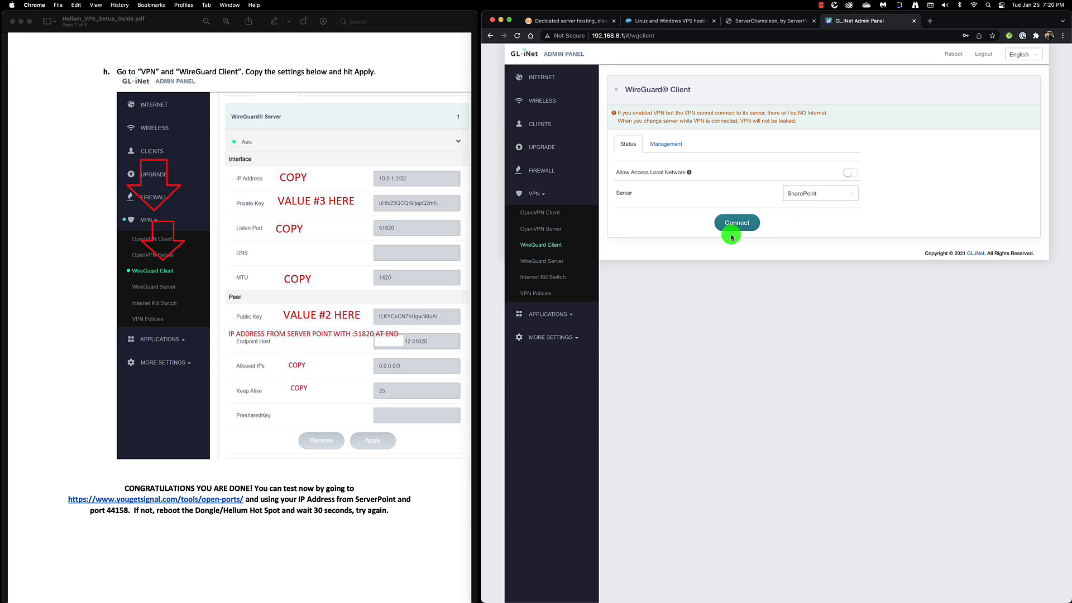
{"action": "left_click", "coordinate": [737, 222]}
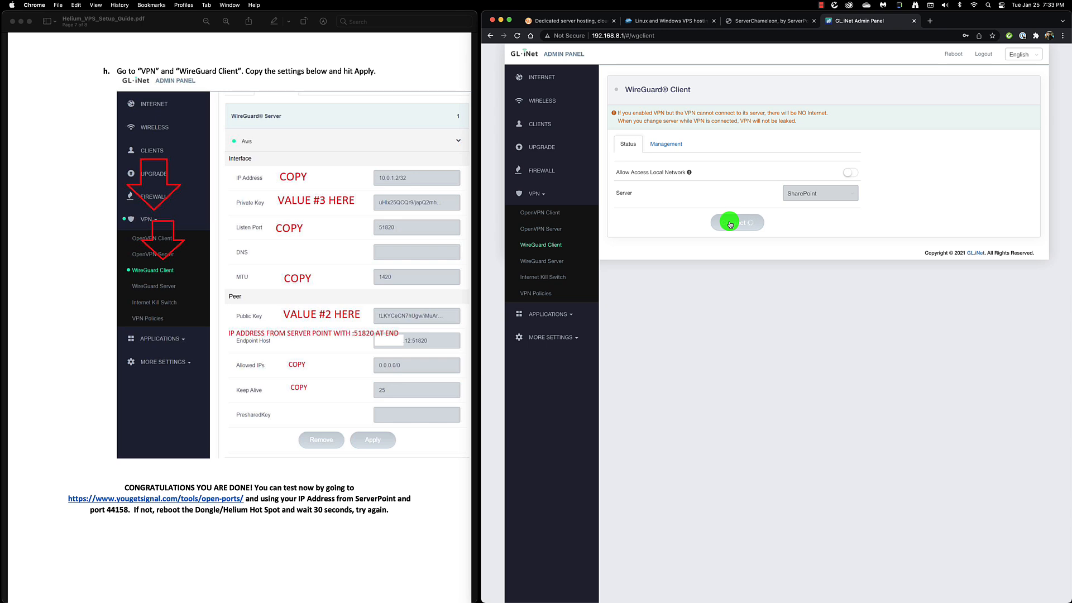
{"action": "left_click", "coordinate": [736, 222]}
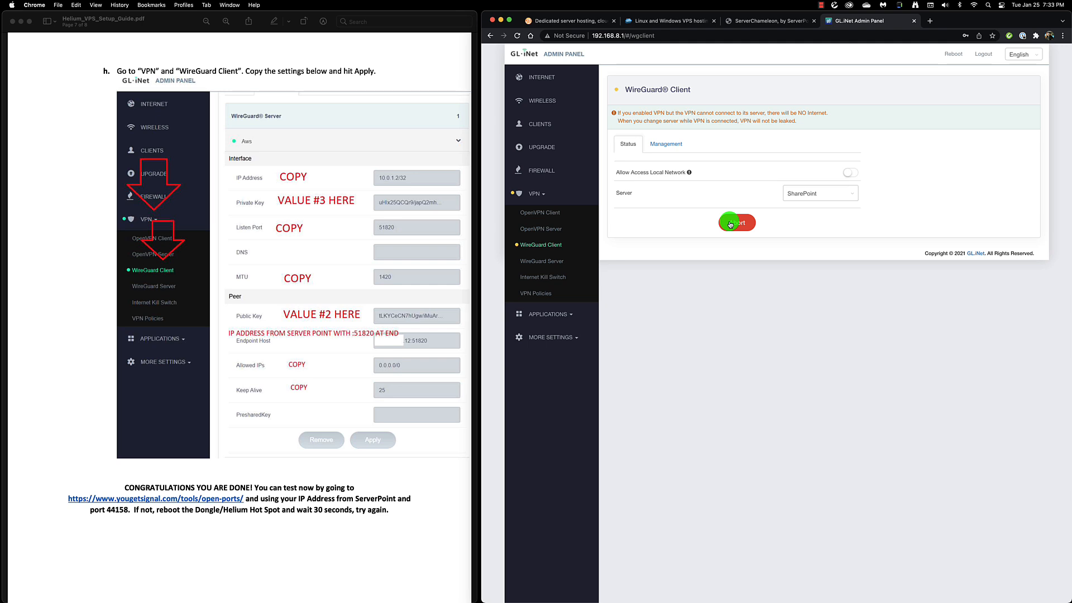
{"action": "left_click", "coordinate": [737, 222]}
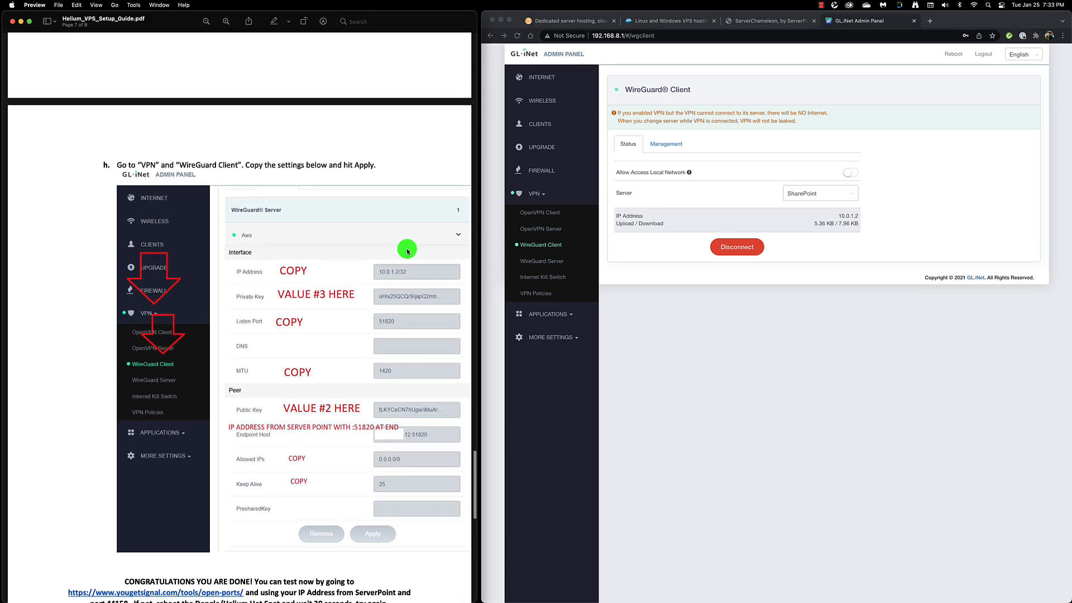
{"action": "scroll", "scroll_direction": "up", "scroll_amount": 3}
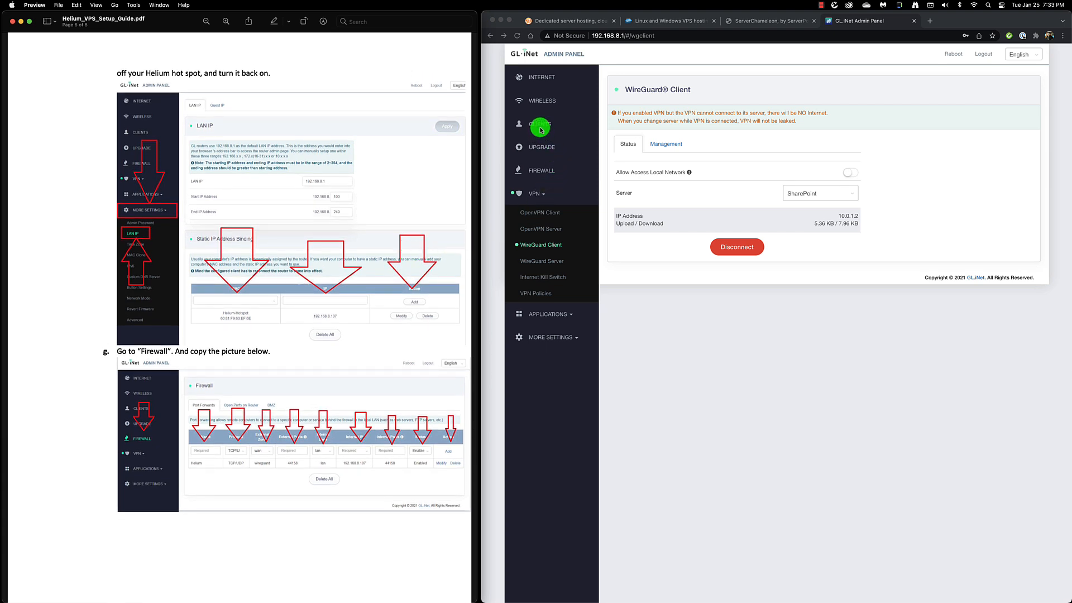
In LAN IP settings, bind MAC 60:81:F9:47:A5:BC to 192.168.8.234.
{"action": "left_click", "coordinate": [540, 131]}
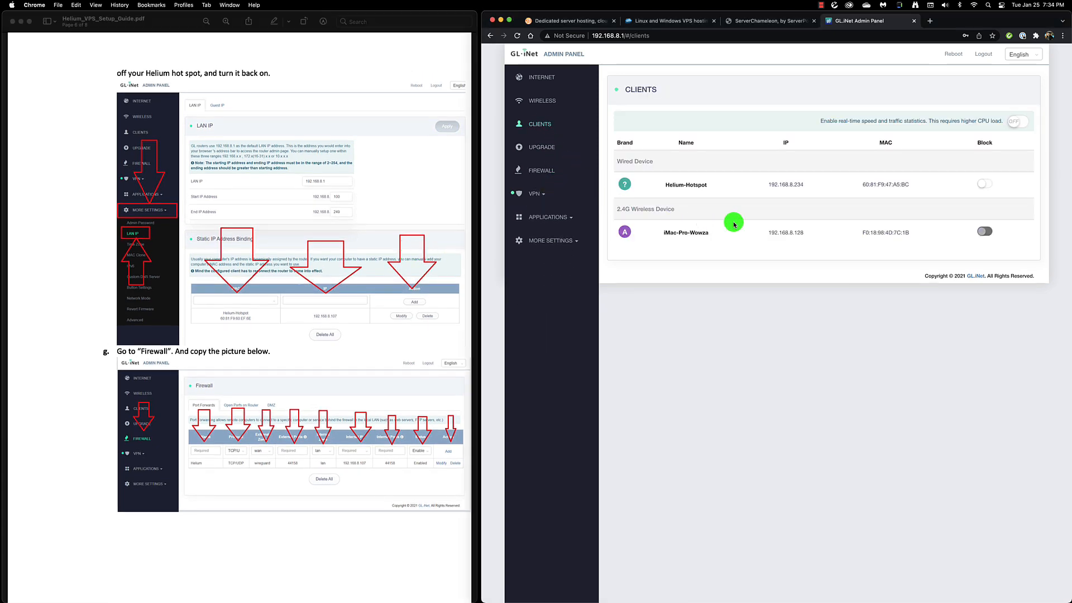
{"action": "mouse_move", "coordinate": [697, 194]}
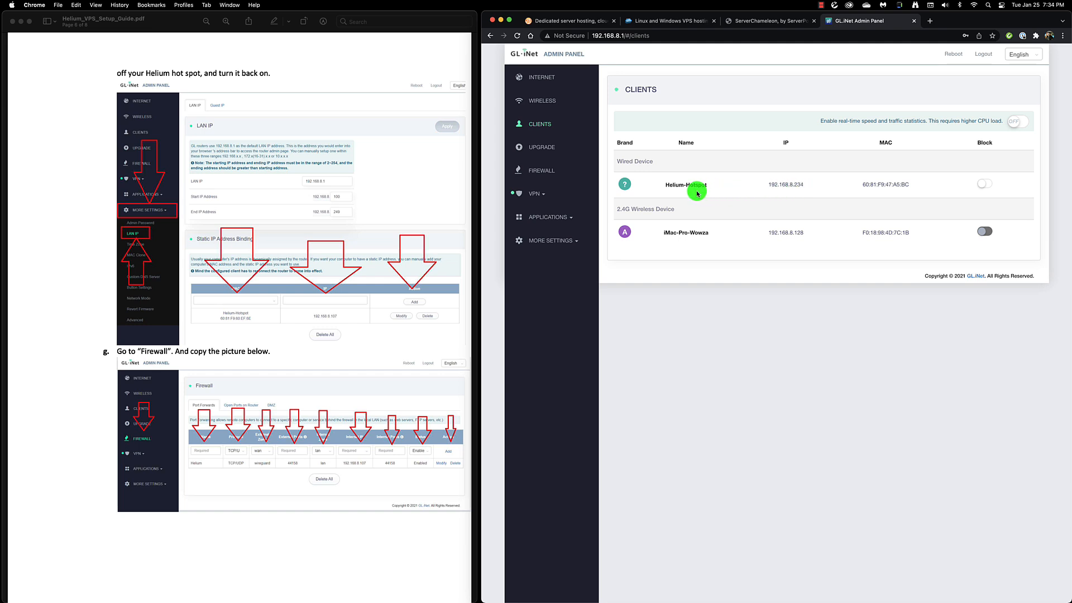
{"action": "mouse_move", "coordinate": [914, 191]}
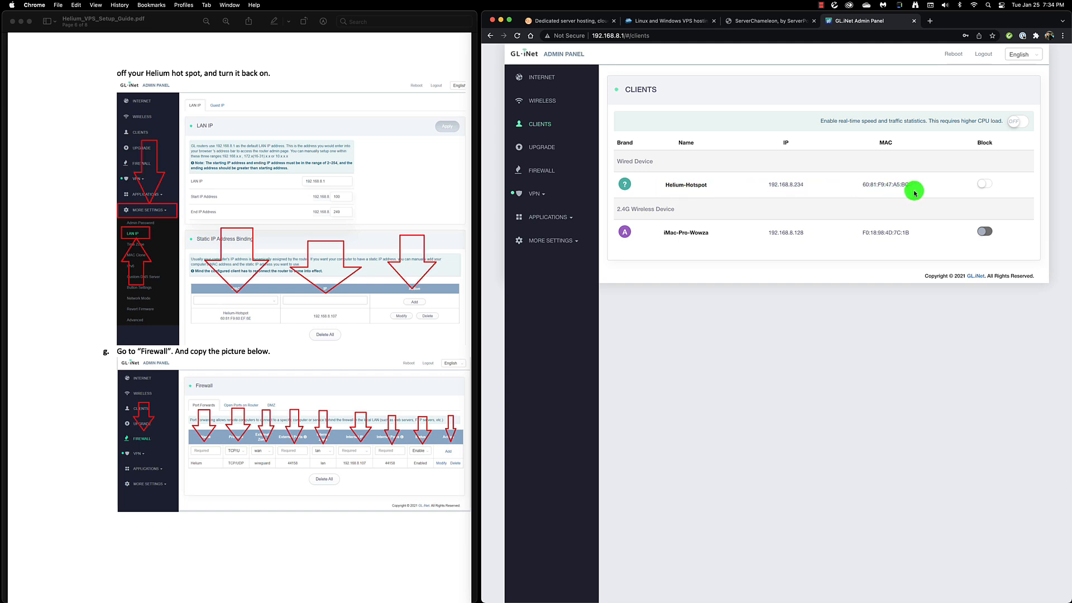
{"action": "mouse_move", "coordinate": [603, 246]}
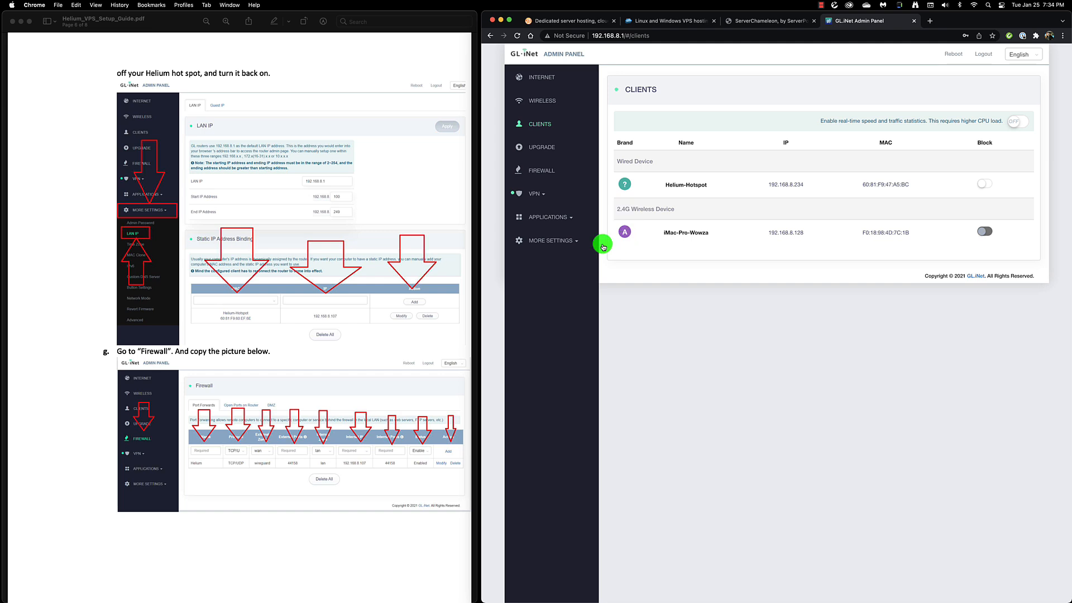
{"action": "left_click", "coordinate": [554, 240]}
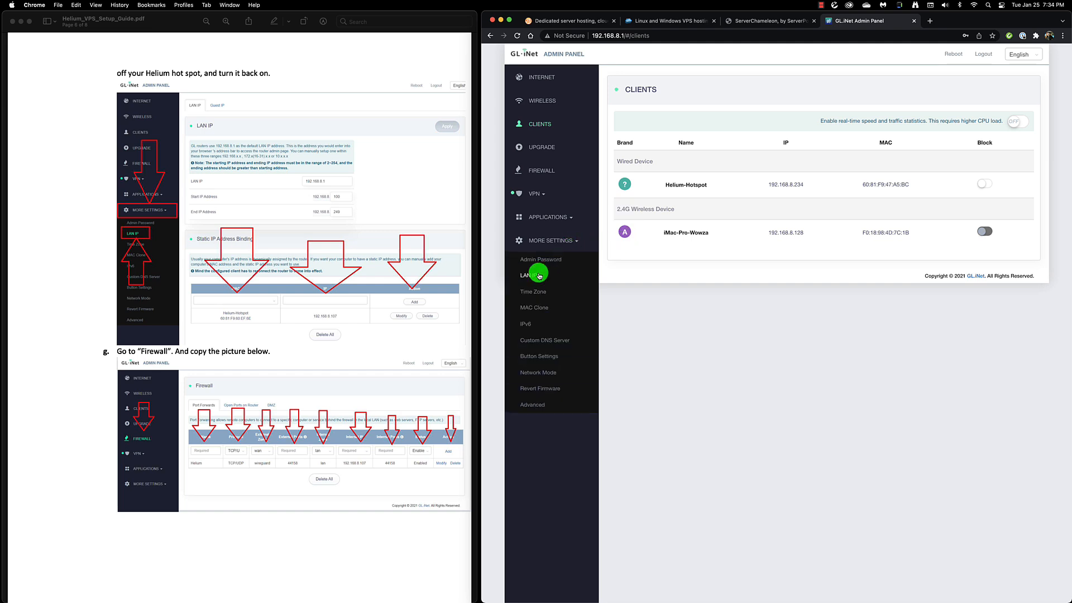
{"action": "left_click", "coordinate": [527, 274]}
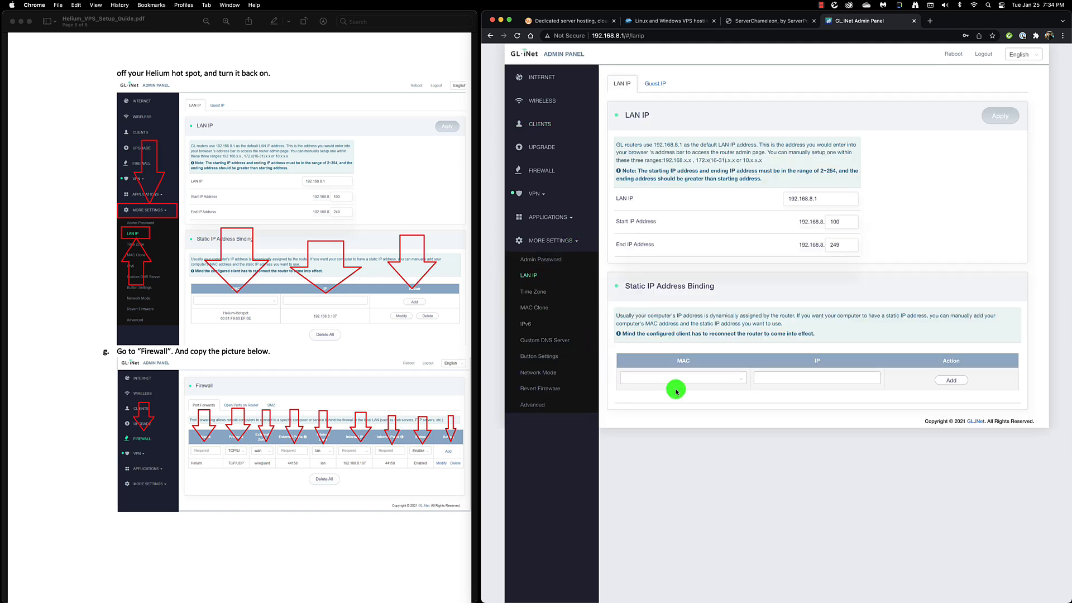
{"action": "mouse_move", "coordinate": [658, 292]}
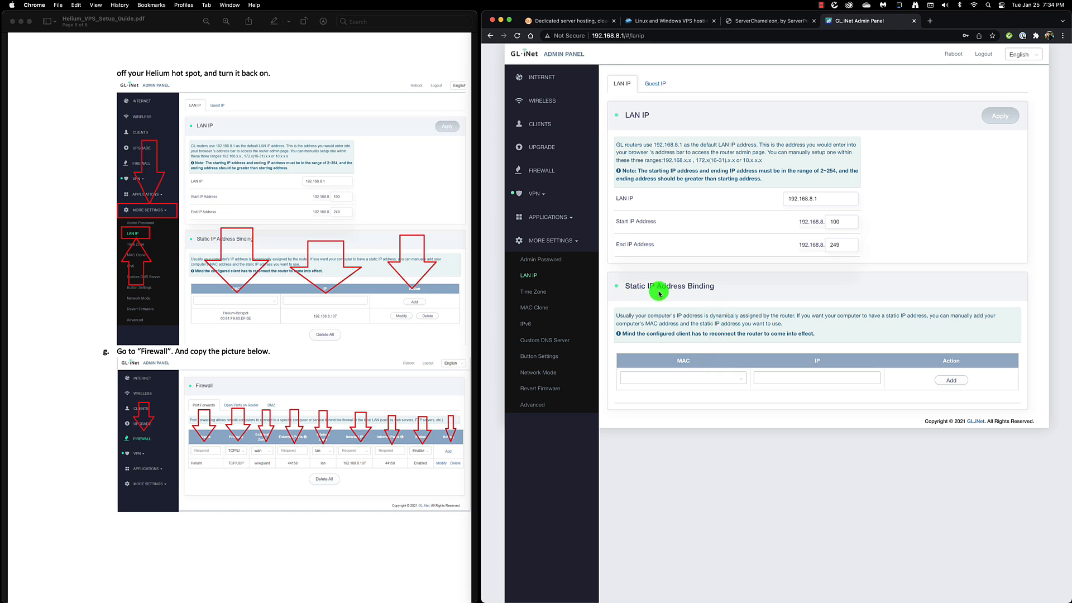
{"action": "left_click", "coordinate": [681, 378]}
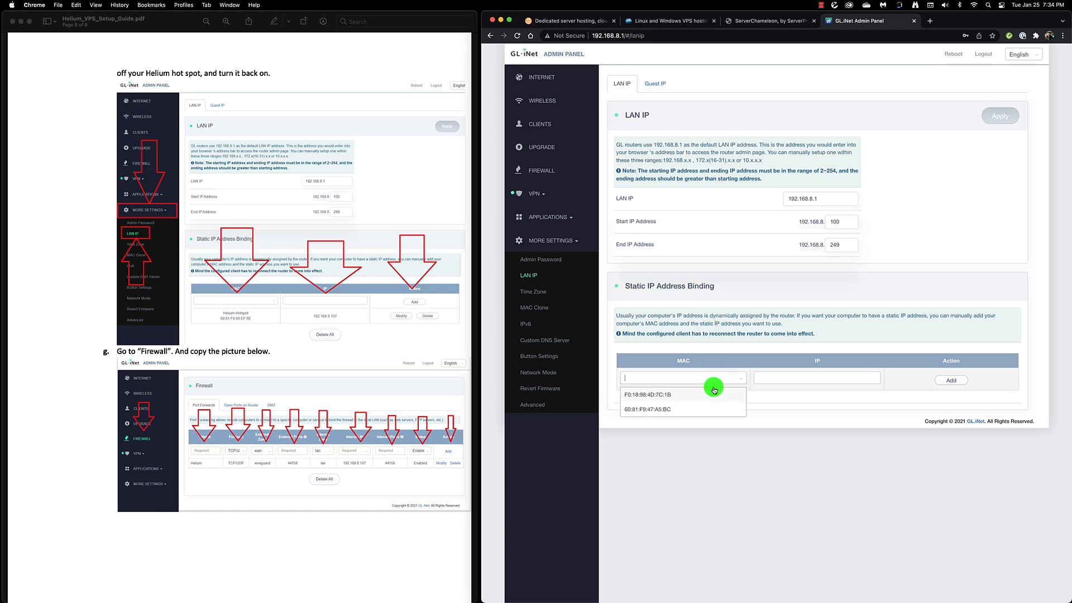
{"action": "left_click", "coordinate": [653, 409]}
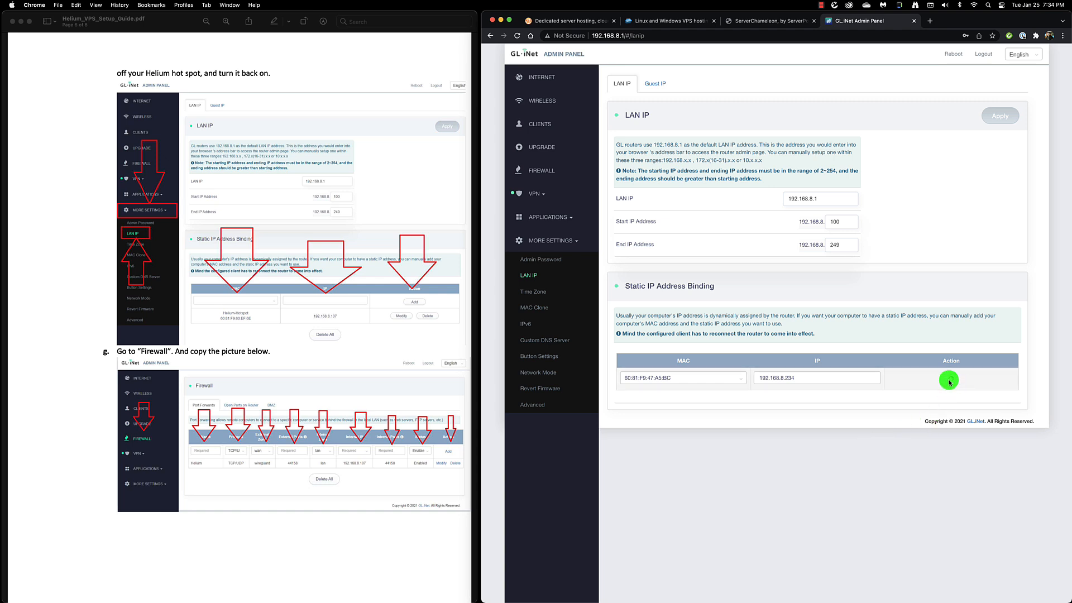
{"action": "left_click", "coordinate": [949, 380]}
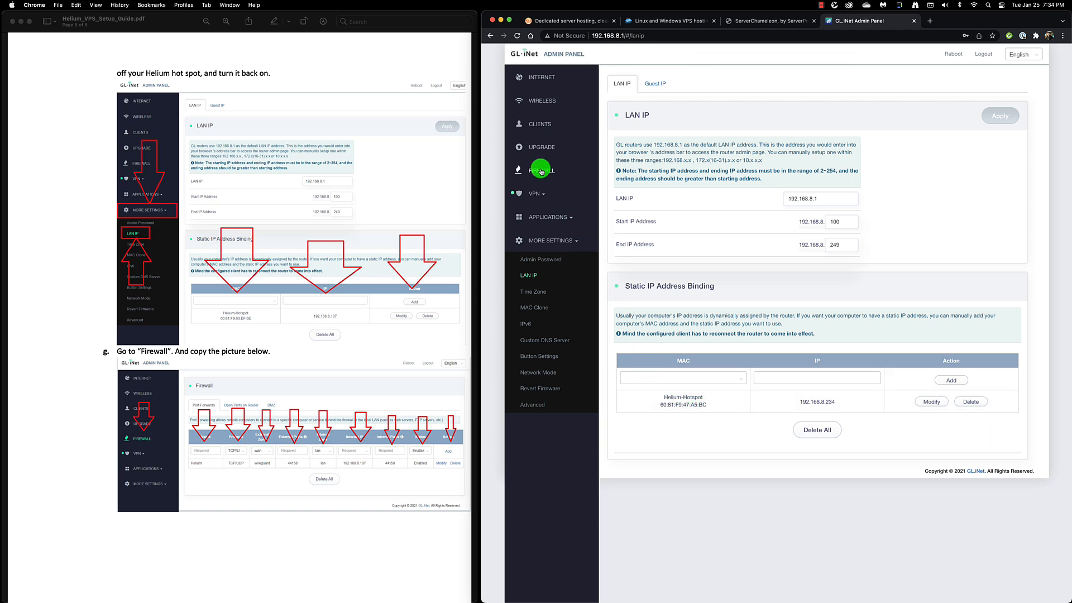
In Firewall Port Forwards, set protocol TCP/UDP and external zone wireguard for a new rule.
{"action": "left_click", "coordinate": [541, 170]}
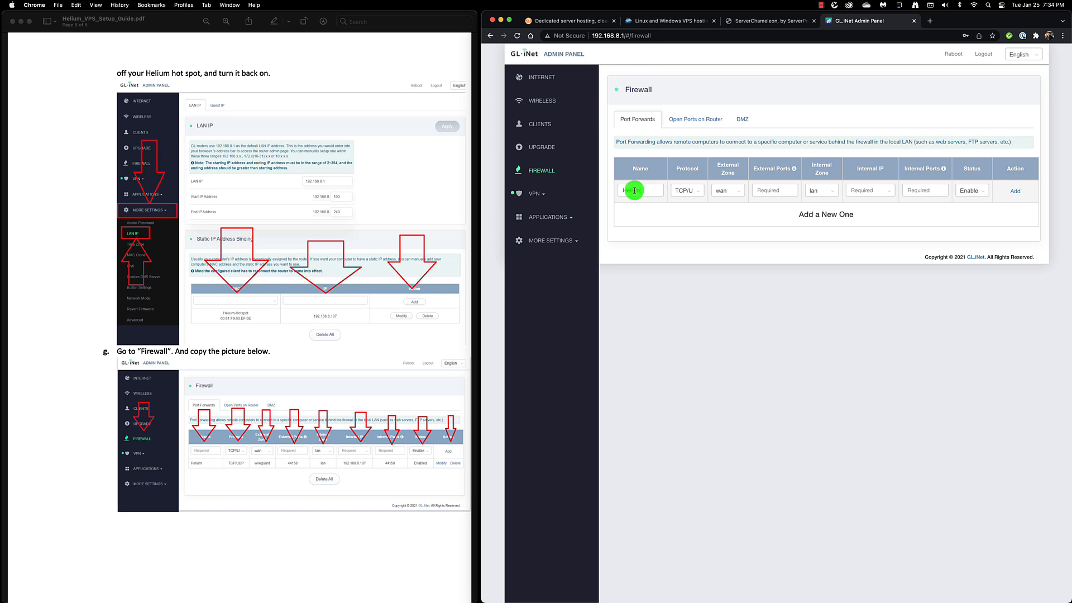
{"action": "left_click", "coordinate": [687, 190]}
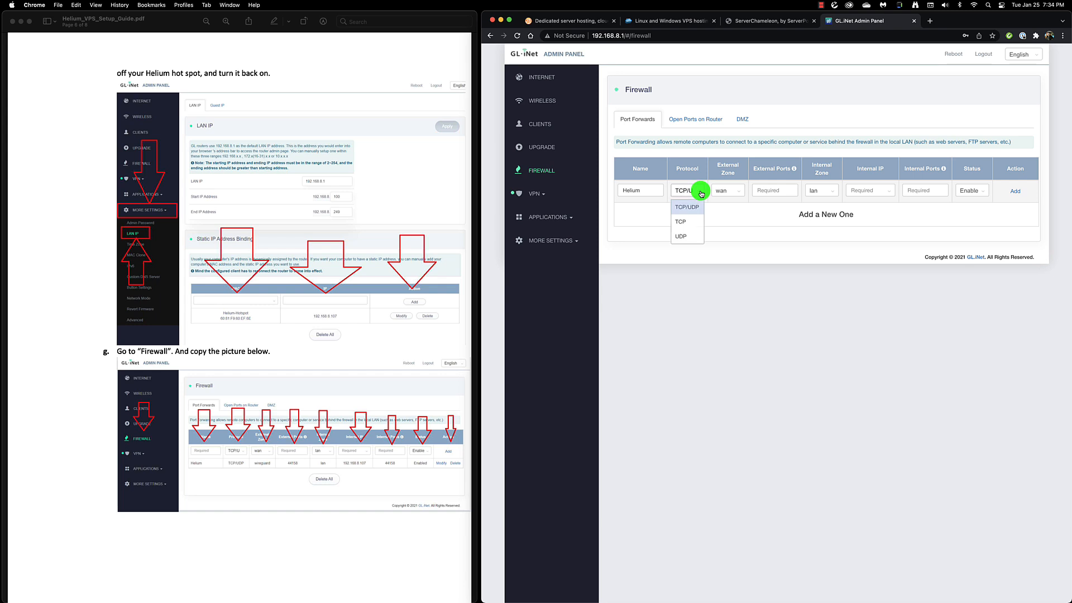
{"action": "left_click", "coordinate": [688, 207]}
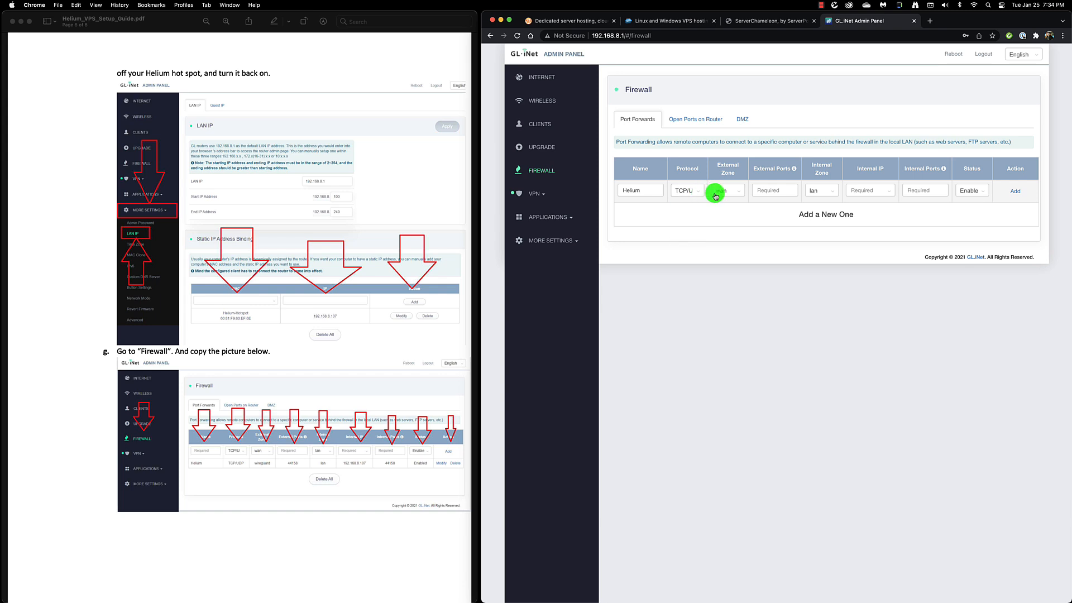
{"action": "left_click", "coordinate": [727, 190]}
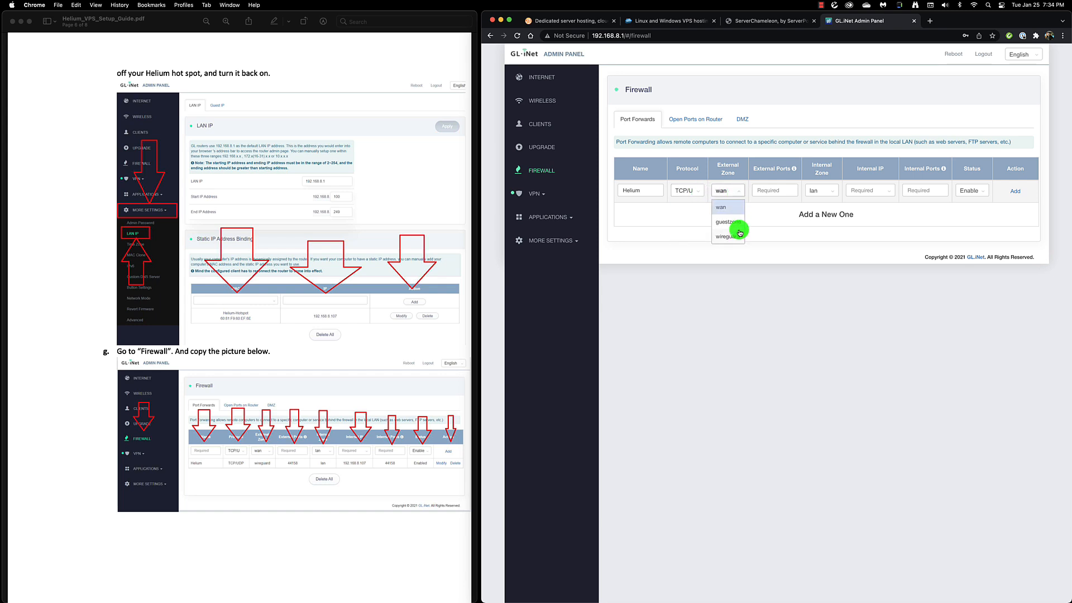
{"action": "left_click", "coordinate": [728, 236]}
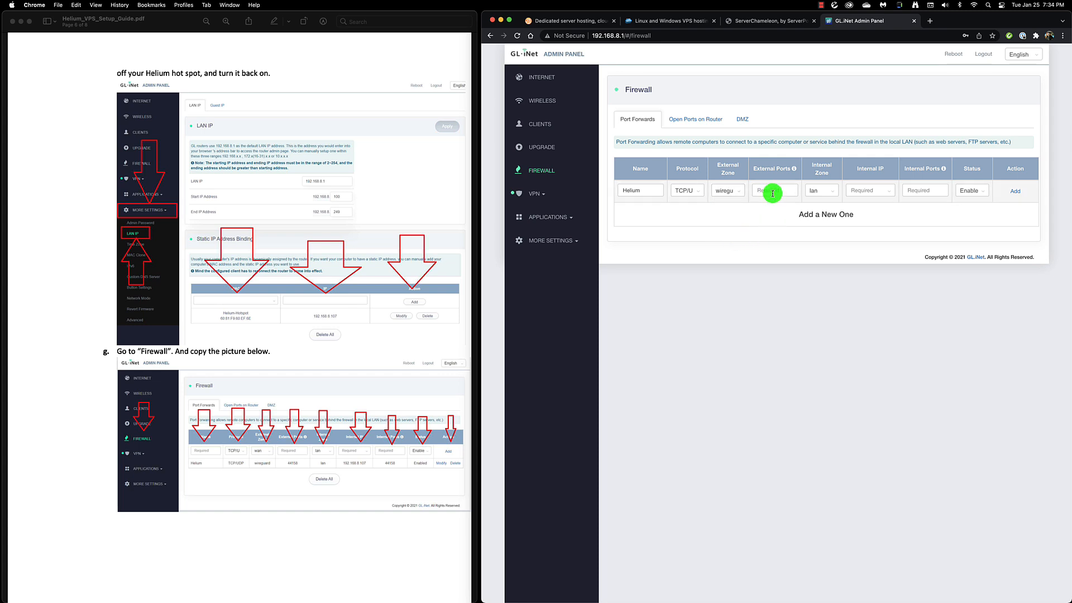
Forward port 44158 to internal IP 192.168.8.234 and add the Helium rule.
{"action": "type", "text": "44158"}
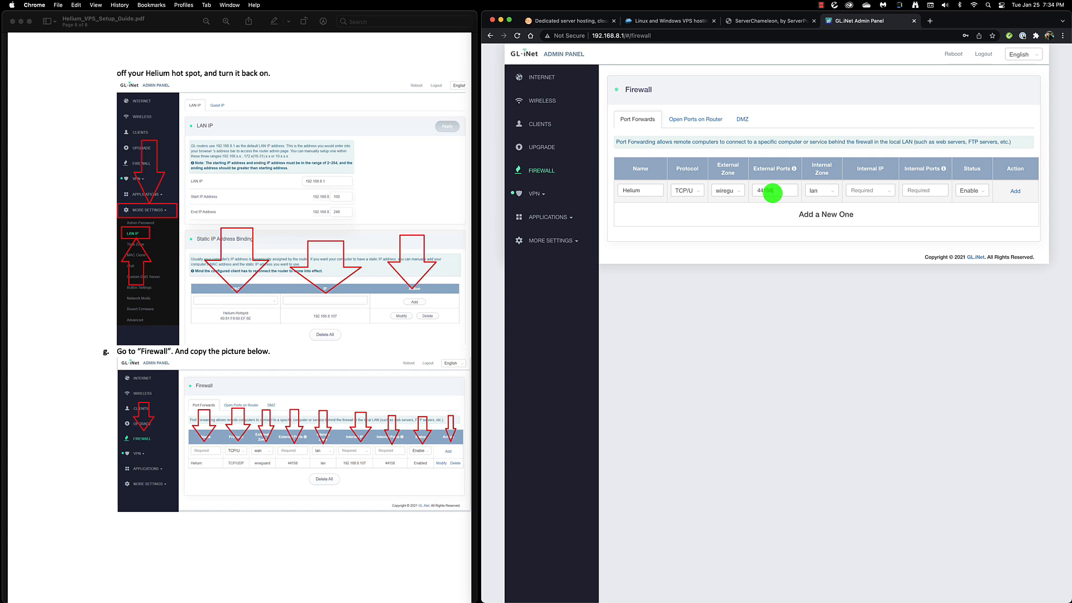
{"action": "type", "text": "44158"}
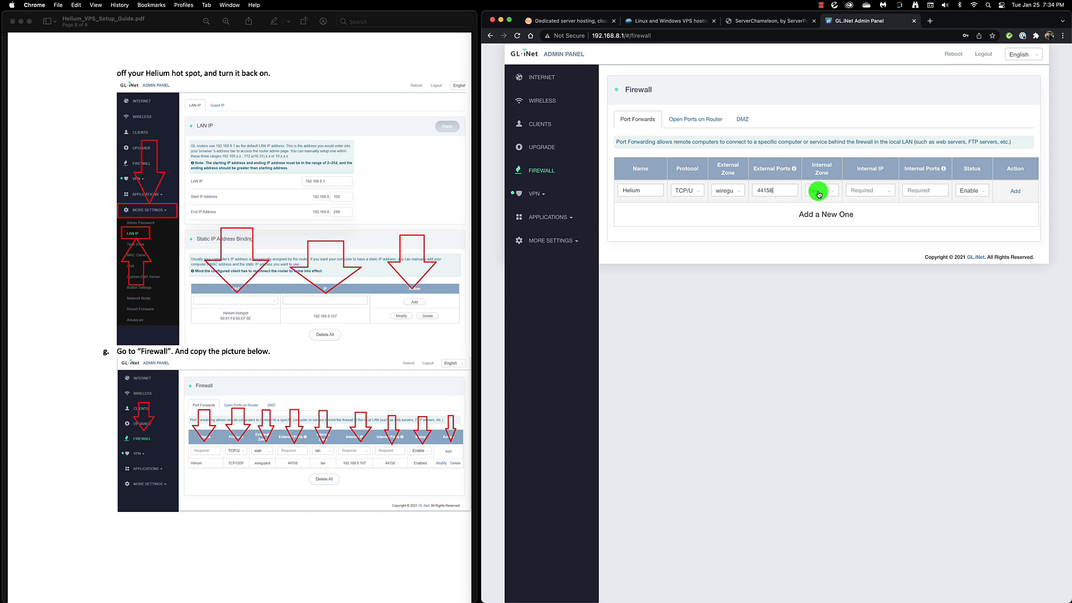
{"action": "left_click", "coordinate": [867, 190]}
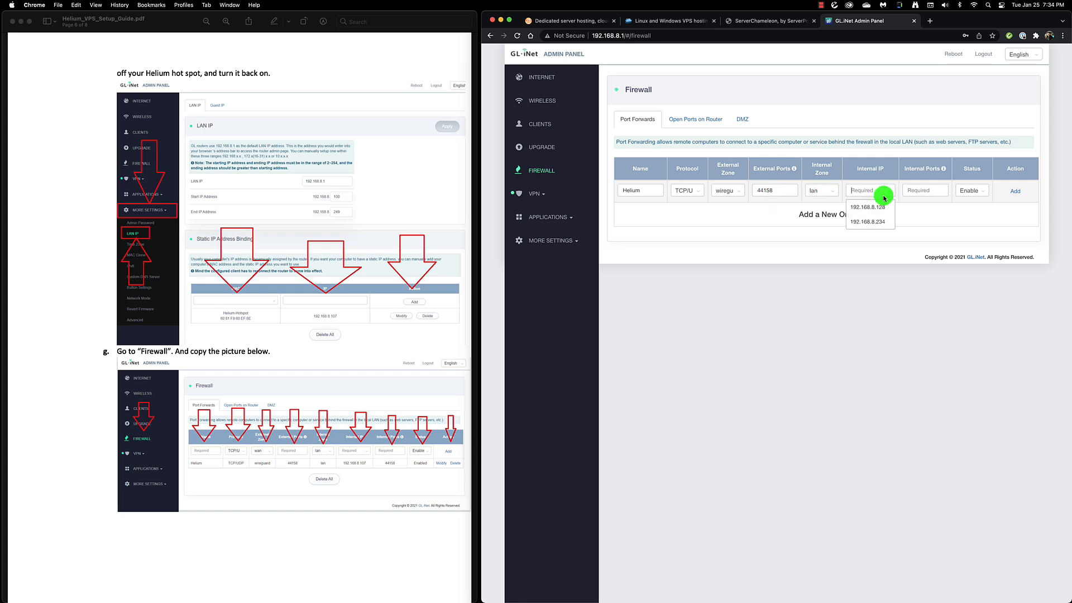
{"action": "left_click", "coordinate": [870, 223]}
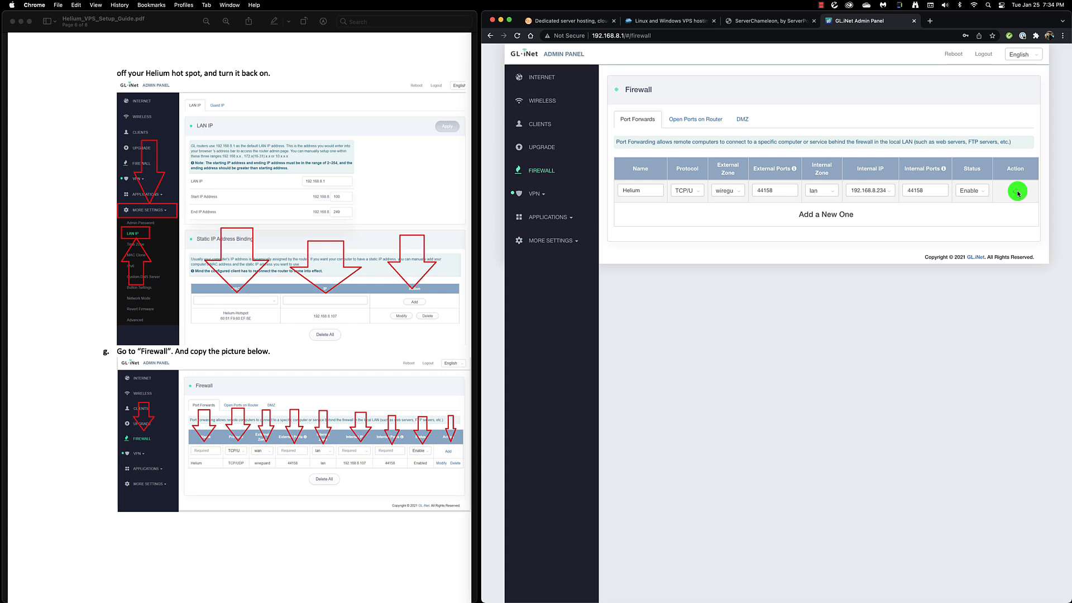
{"action": "left_click", "coordinate": [1017, 191]}
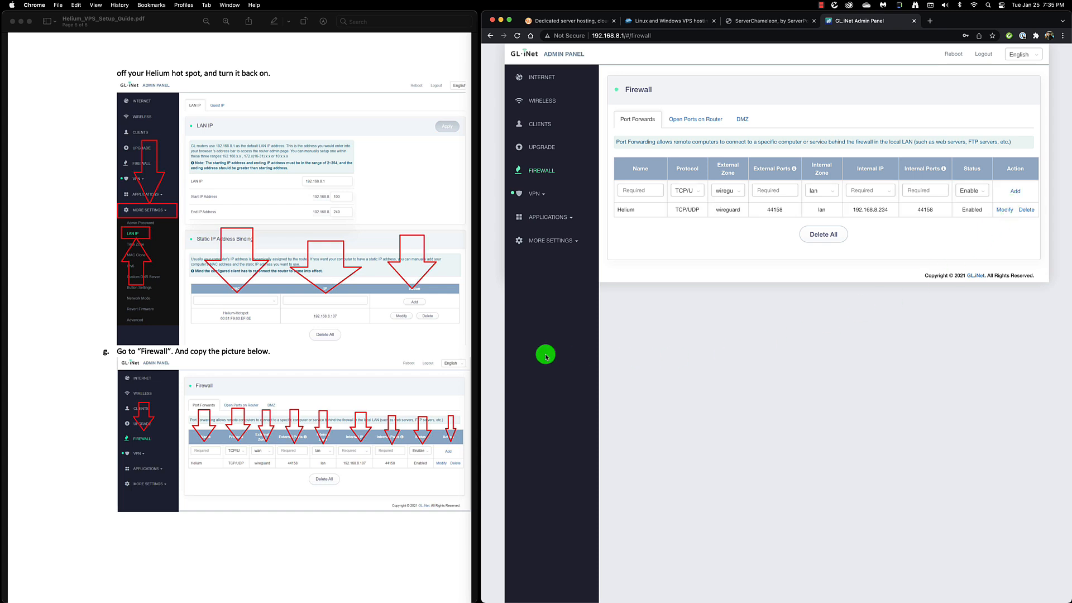
Scroll the Helium setup guide to its final page with the port 44158 test instructions.
{"action": "scroll", "scroll_direction": "down", "scroll_amount": 3}
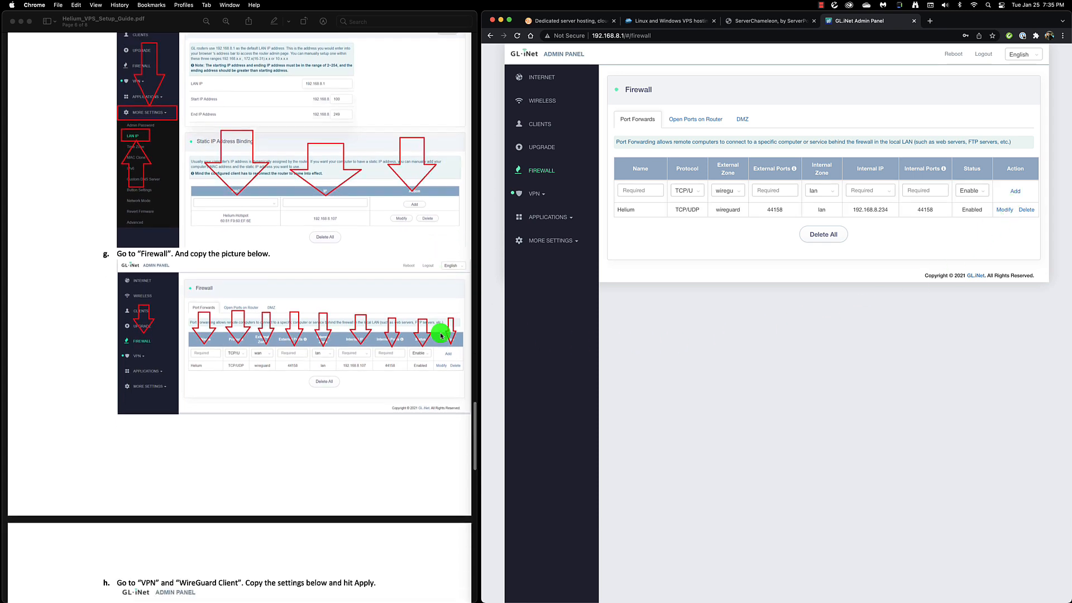
{"action": "scroll", "scroll_direction": "down", "scroll_amount": 3}
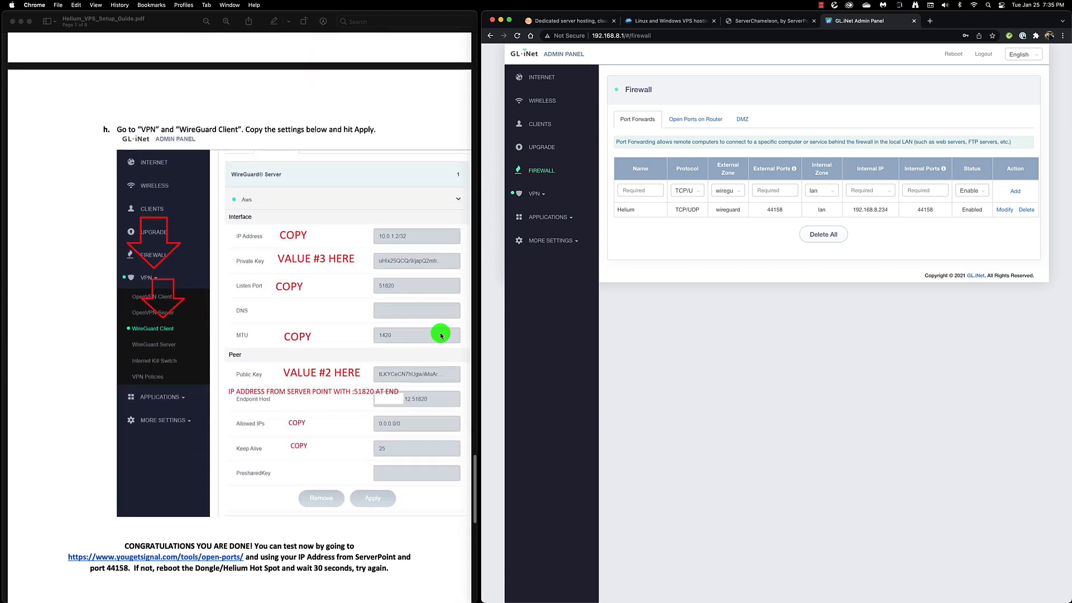
{"action": "scroll", "scroll_direction": "down", "scroll_amount": 3}
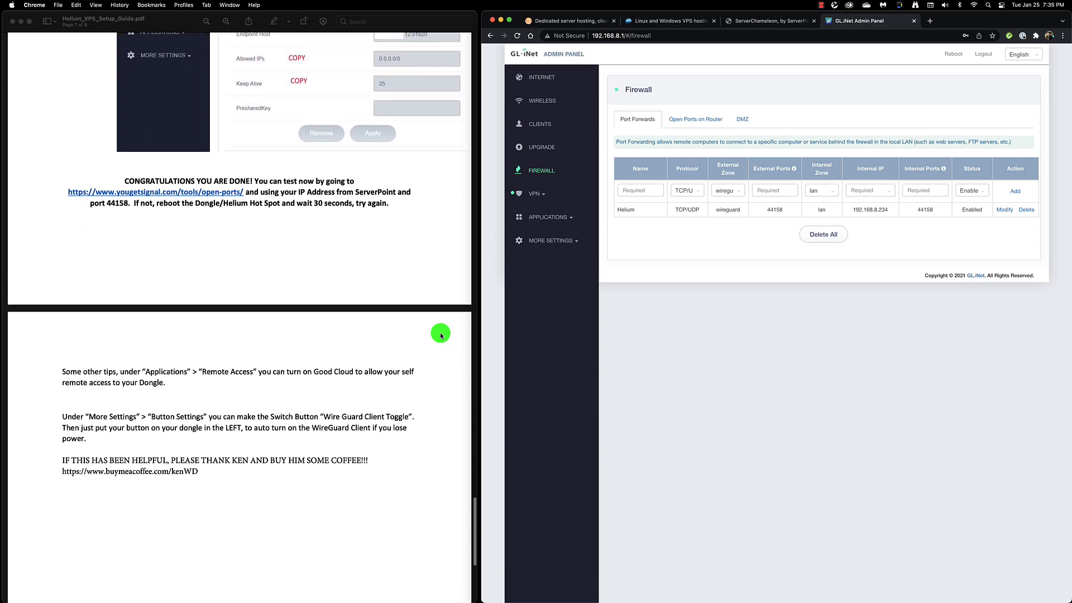
{"action": "mouse_move", "coordinate": [184, 192]}
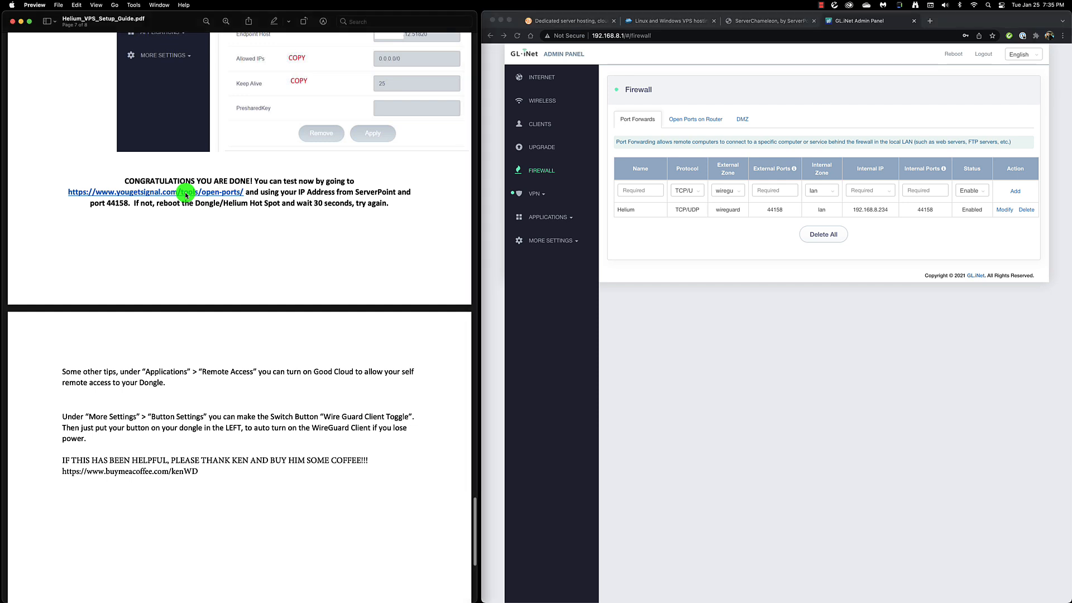
{"action": "mouse_move", "coordinate": [185, 192]}
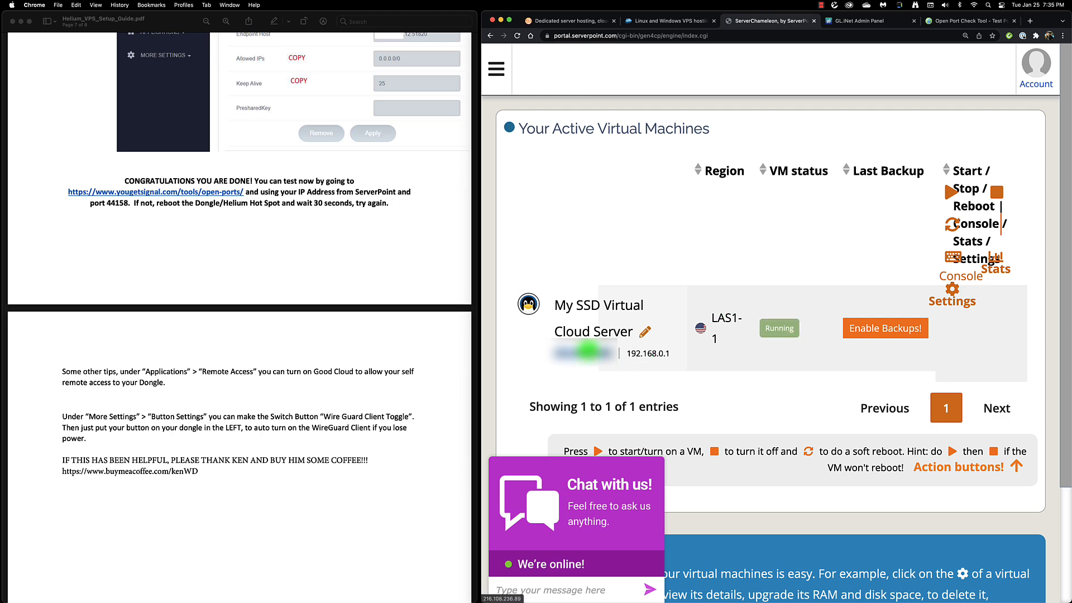
Check port 44158 on the server's copied IP address in the port tester.
{"action": "right_click", "coordinate": [584, 353]}
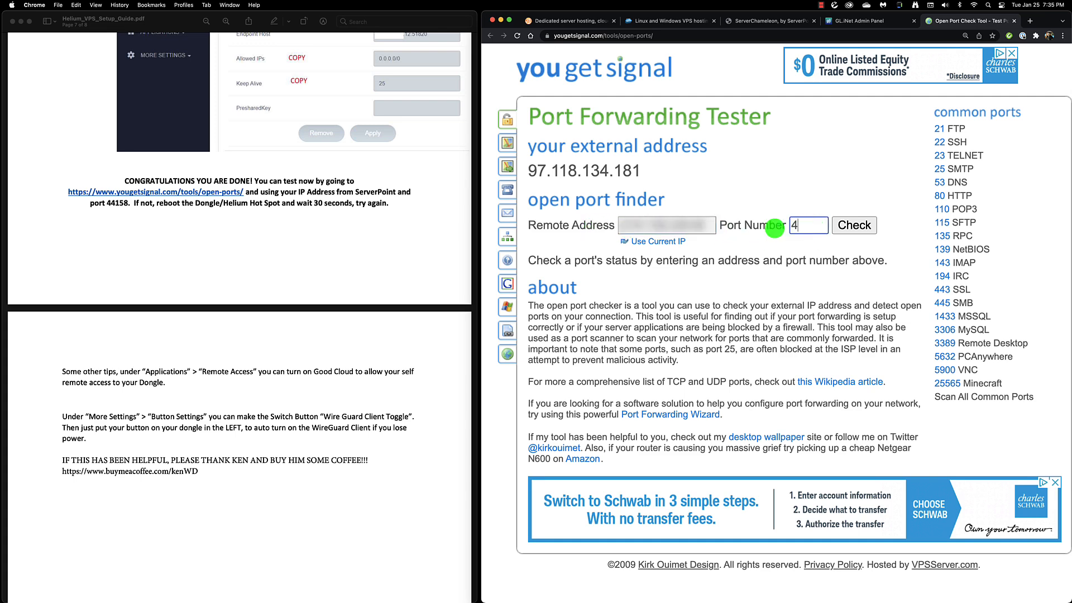
{"action": "type", "text": "44158"}
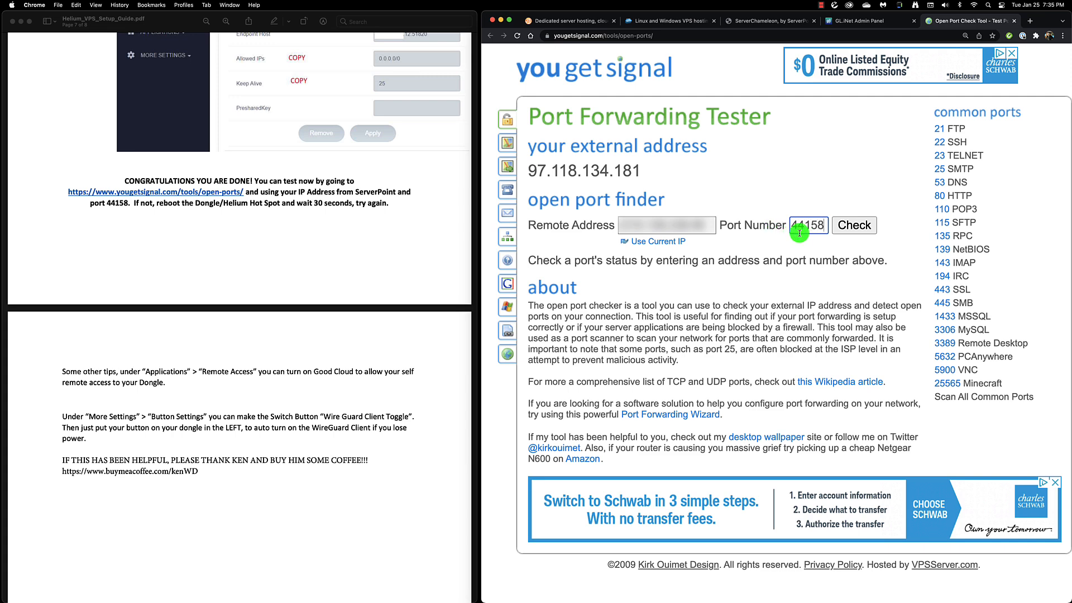
{"action": "mouse_move", "coordinate": [596, 231]}
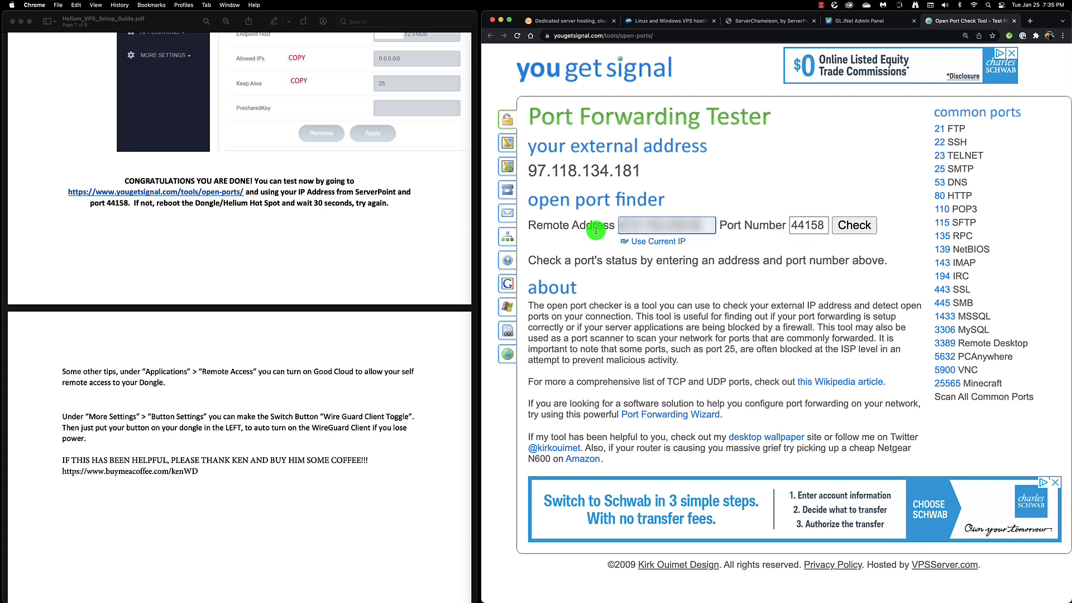
{"action": "left_click", "coordinate": [854, 225]}
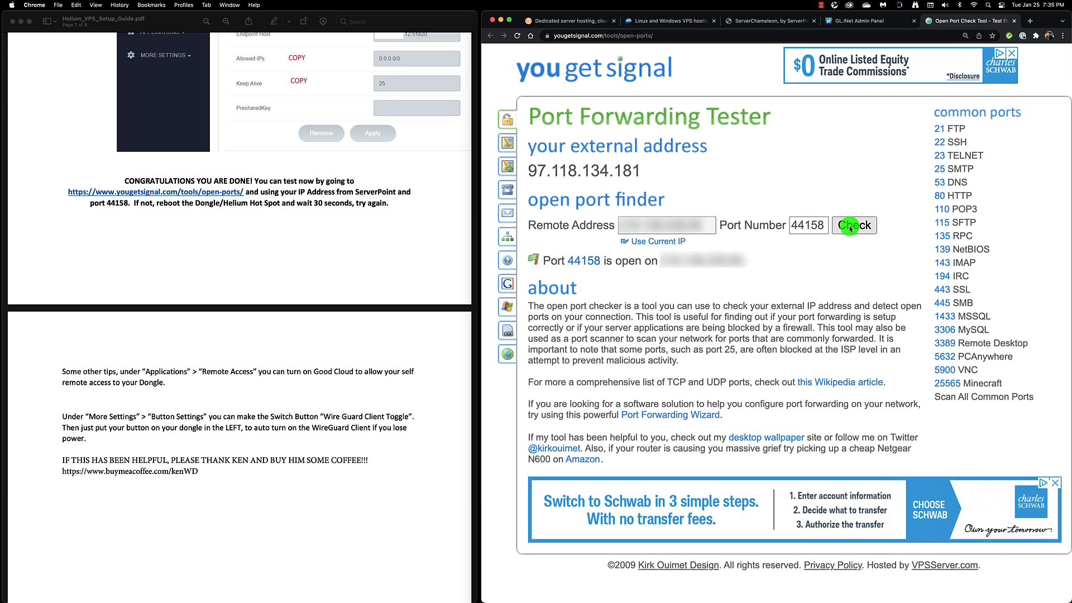